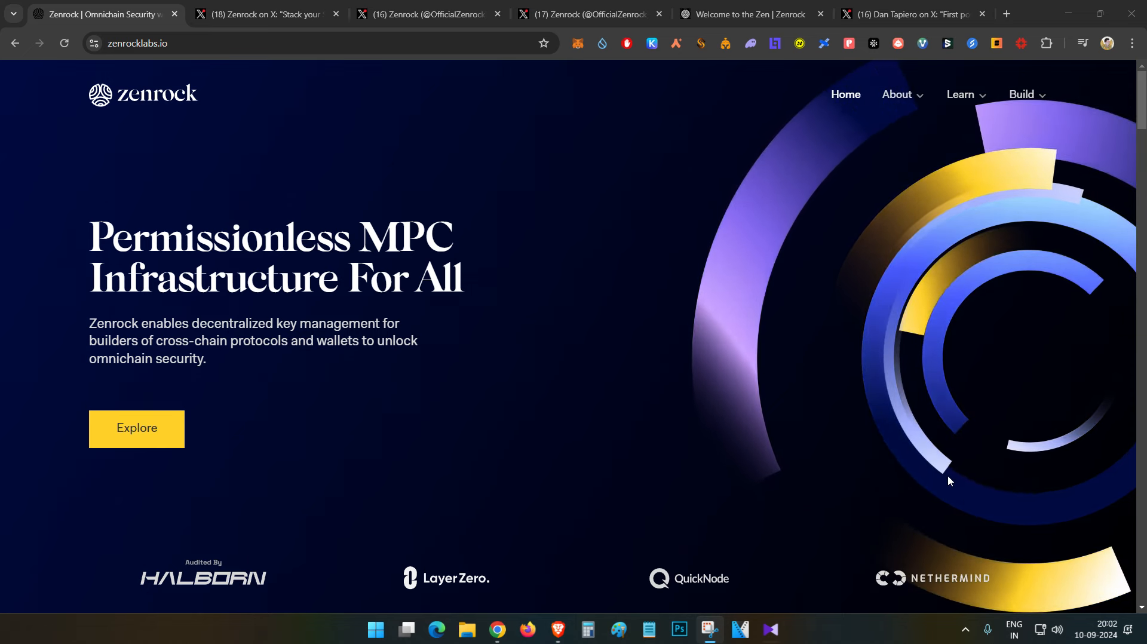
mouse_move(552, 545)
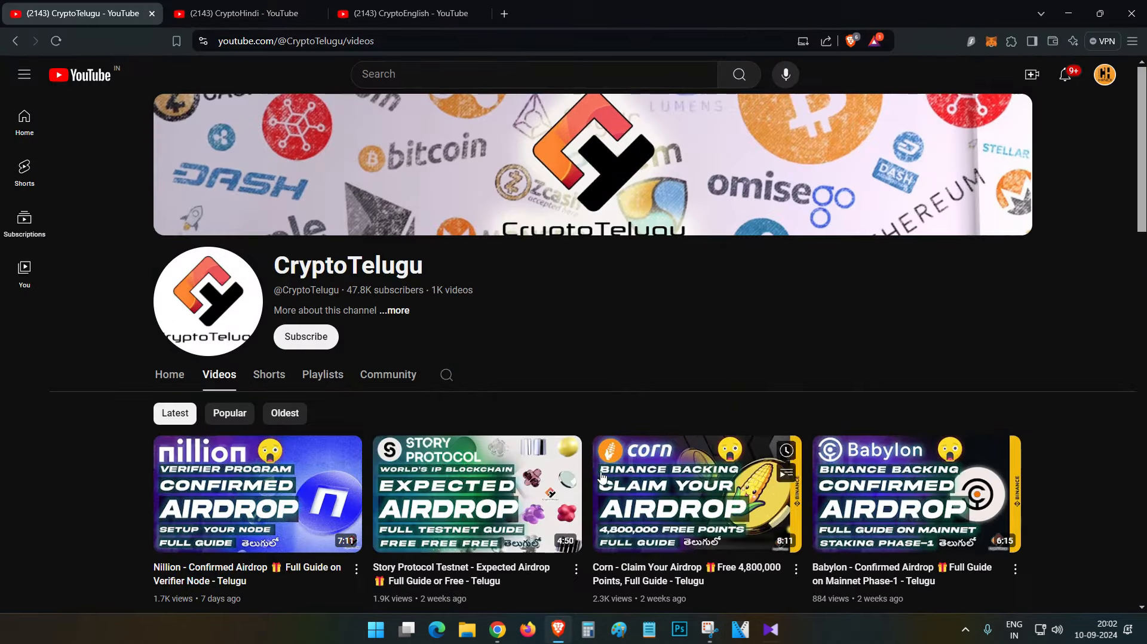
mouse_move(619, 337)
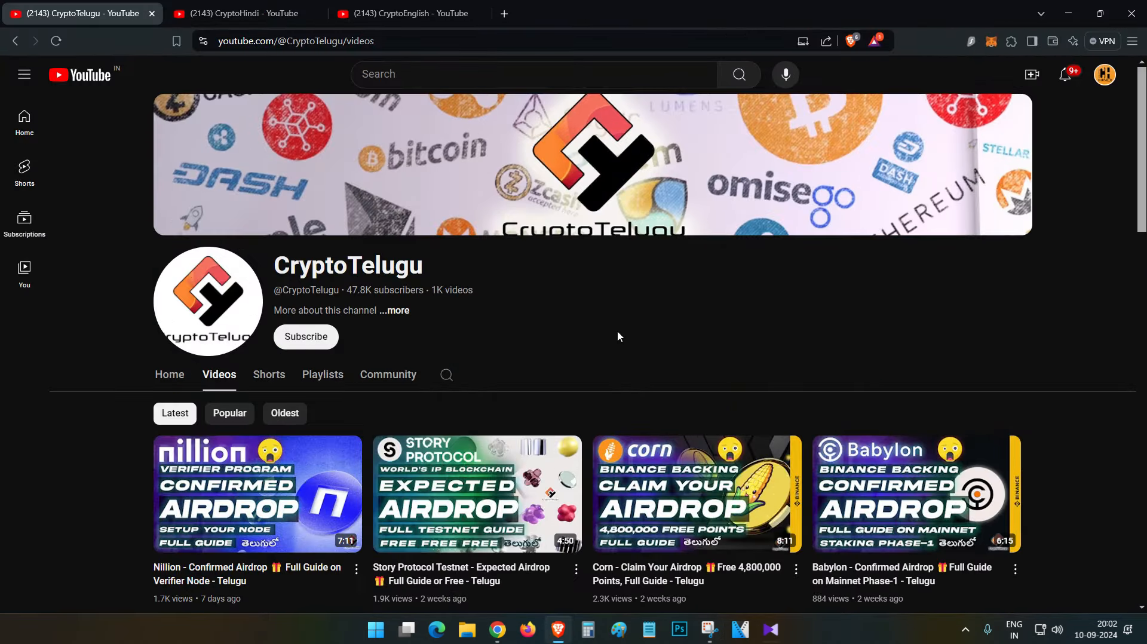
mouse_move(616, 338)
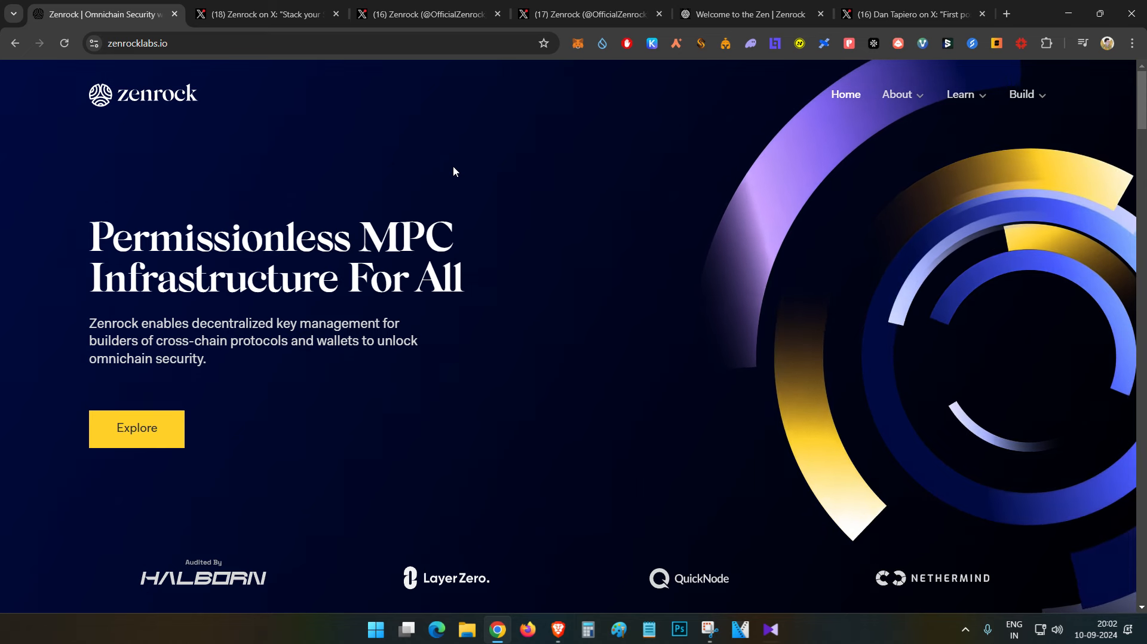
Step: Review the Zenrock homepage headline 'Permissionless MPC Infrastructure For All' and the sections below it
left_click_drag(90, 234, 325, 277)
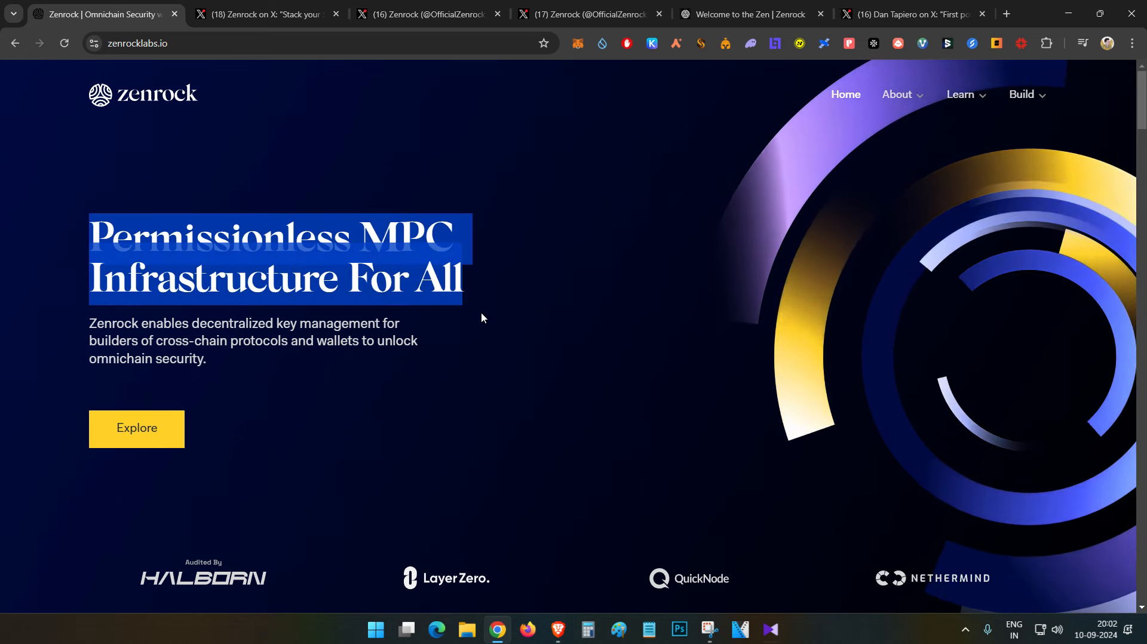
left_click(748, 13)
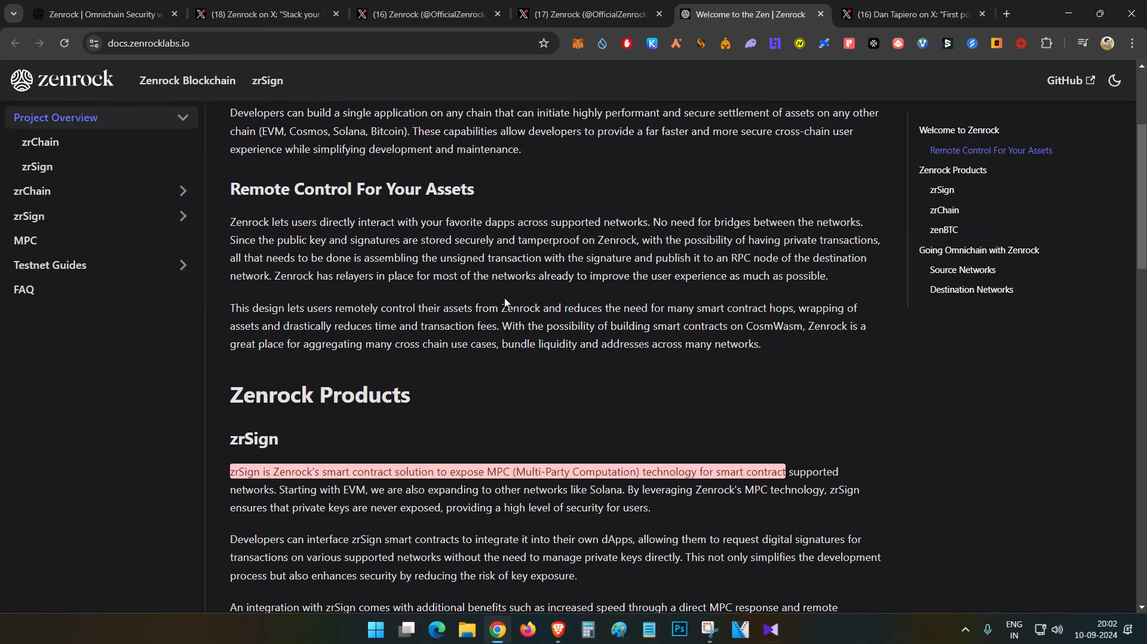
left_click(95, 13)
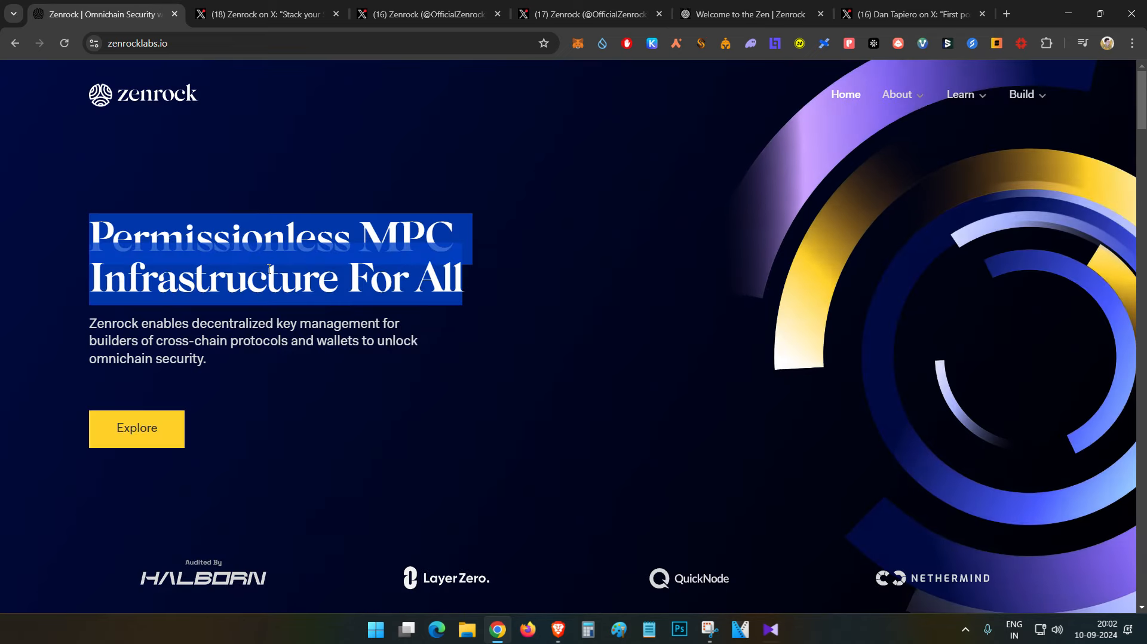
scroll("down", 3)
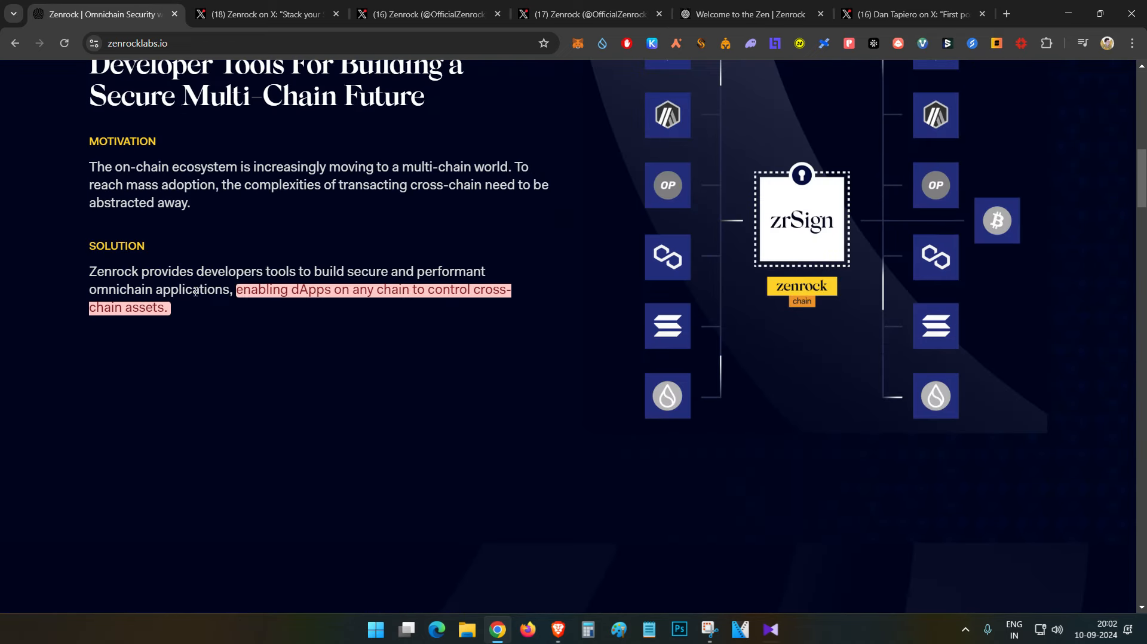
left_click_drag(144, 272, 226, 271)
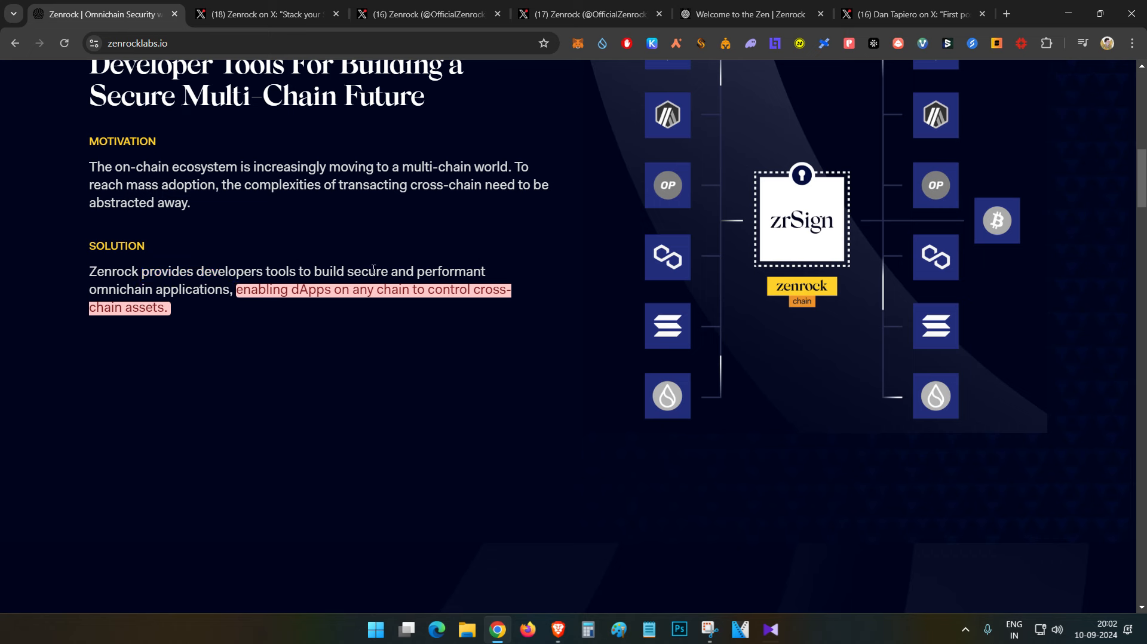
mouse_move(373, 253)
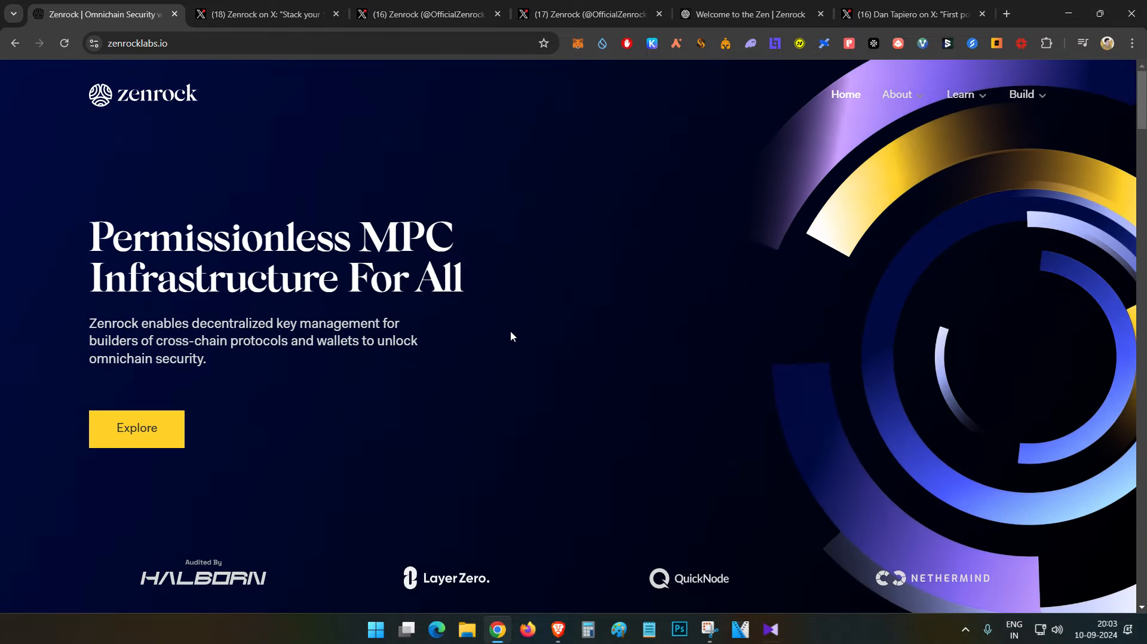
Step: Read the docs' Welcome to the Zen page on zrSign and zrChain, selecting ROCK, and return to the top
left_click(755, 15)
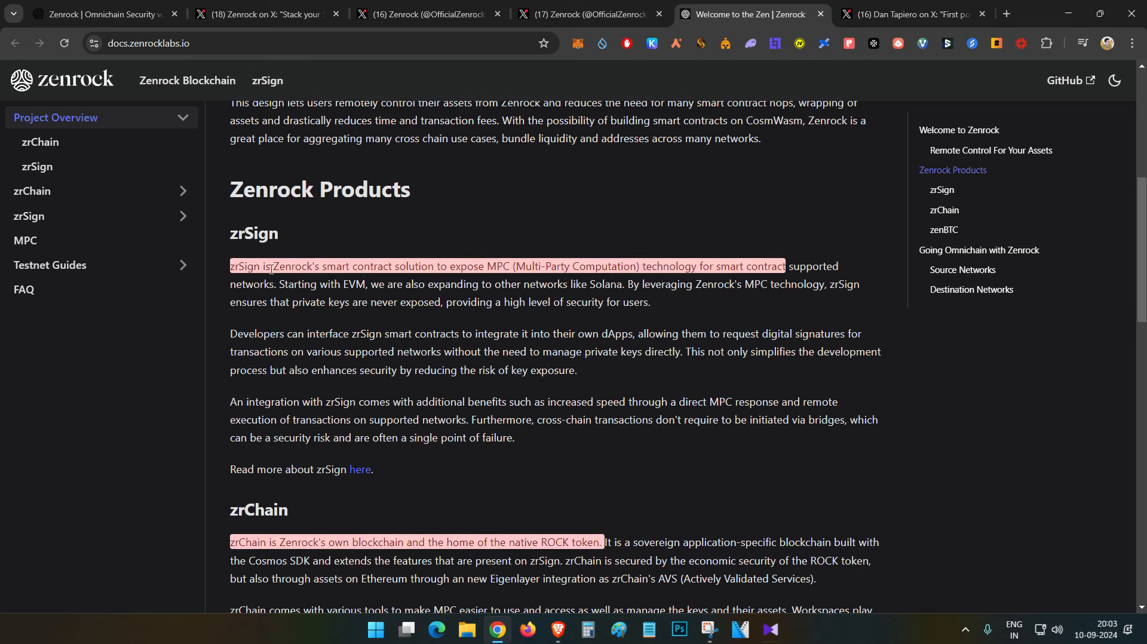
double_click(254, 233)
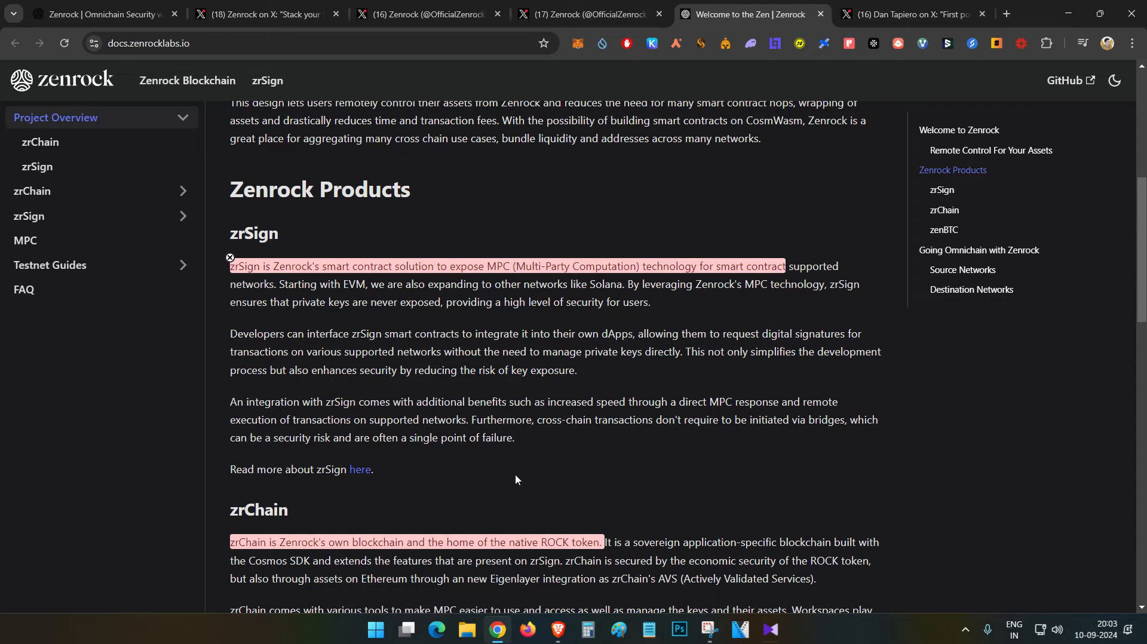
double_click(554, 543)
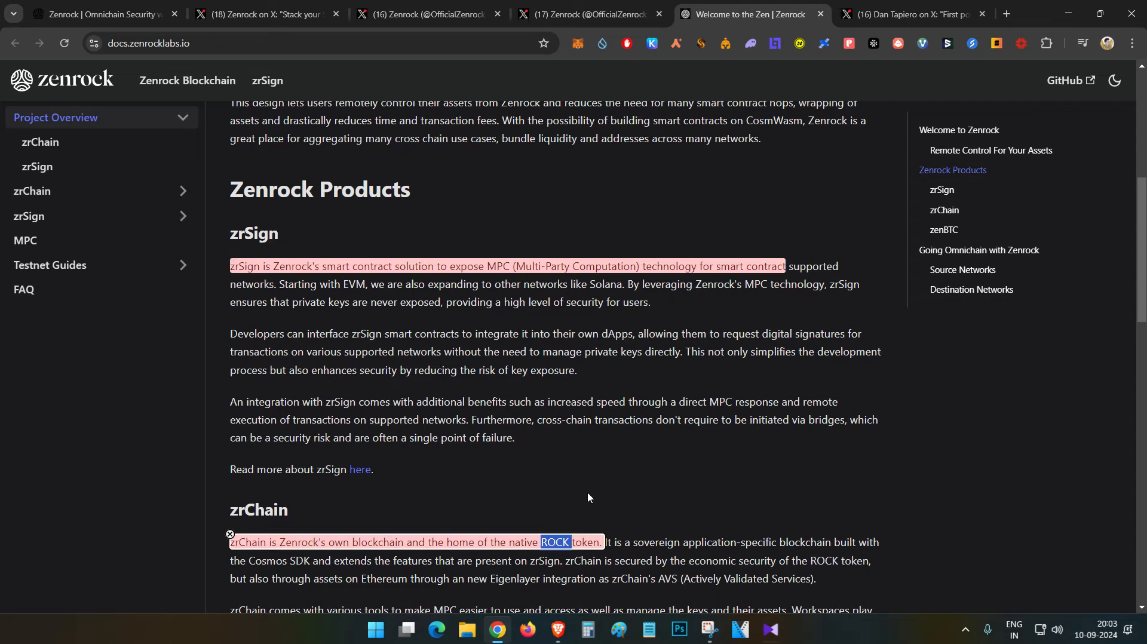
scroll("up", 3)
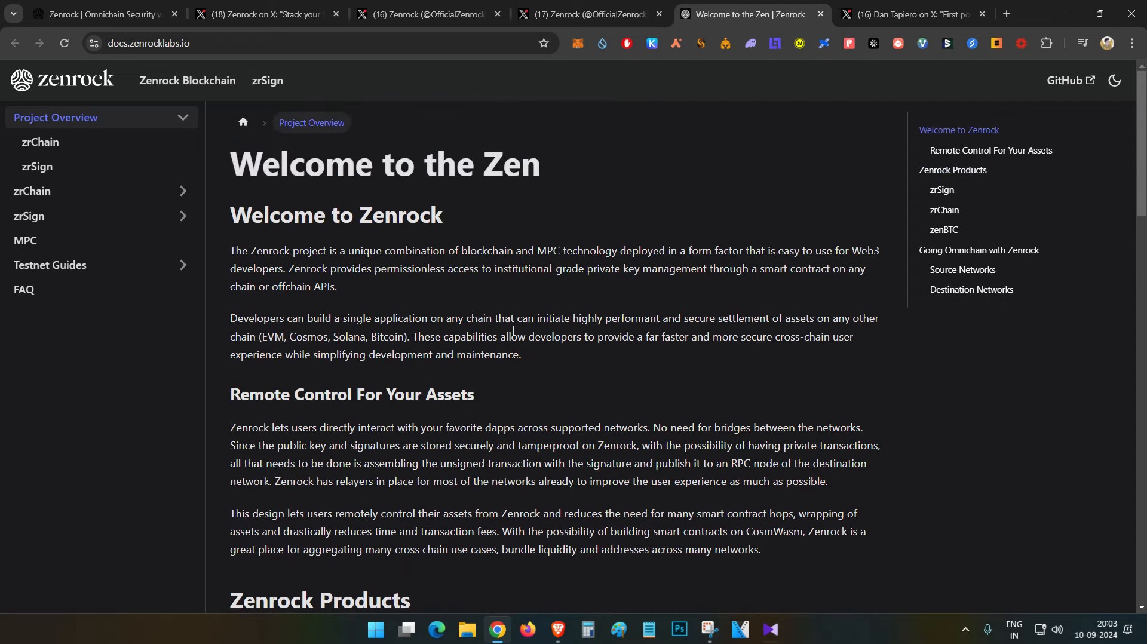
left_click(272, 14)
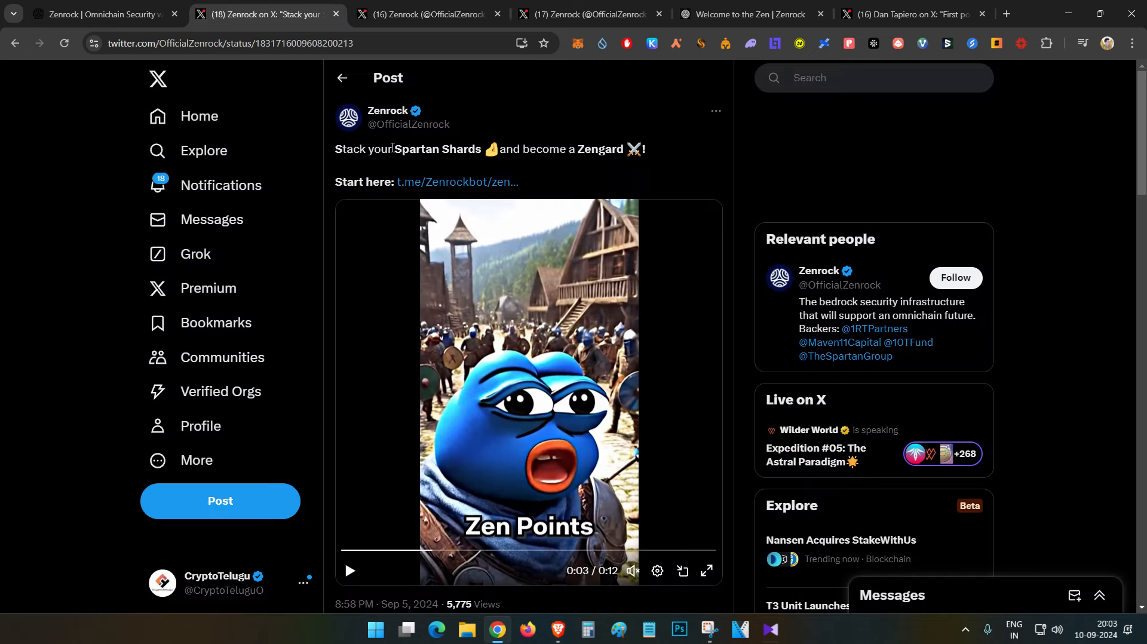
double_click(435, 150)
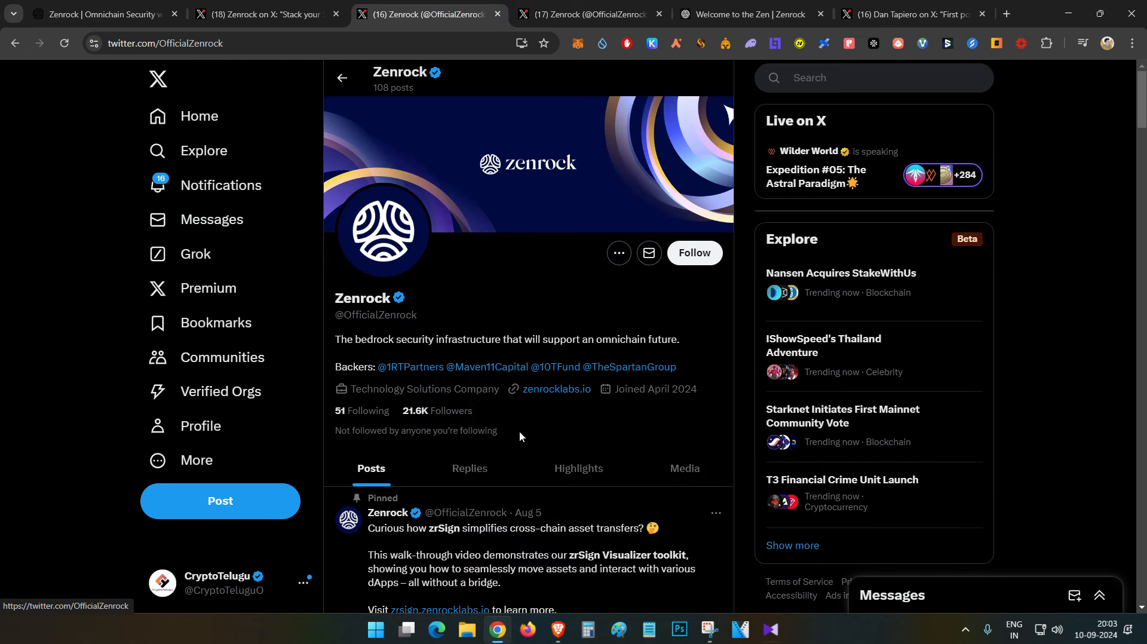
mouse_move(517, 440)
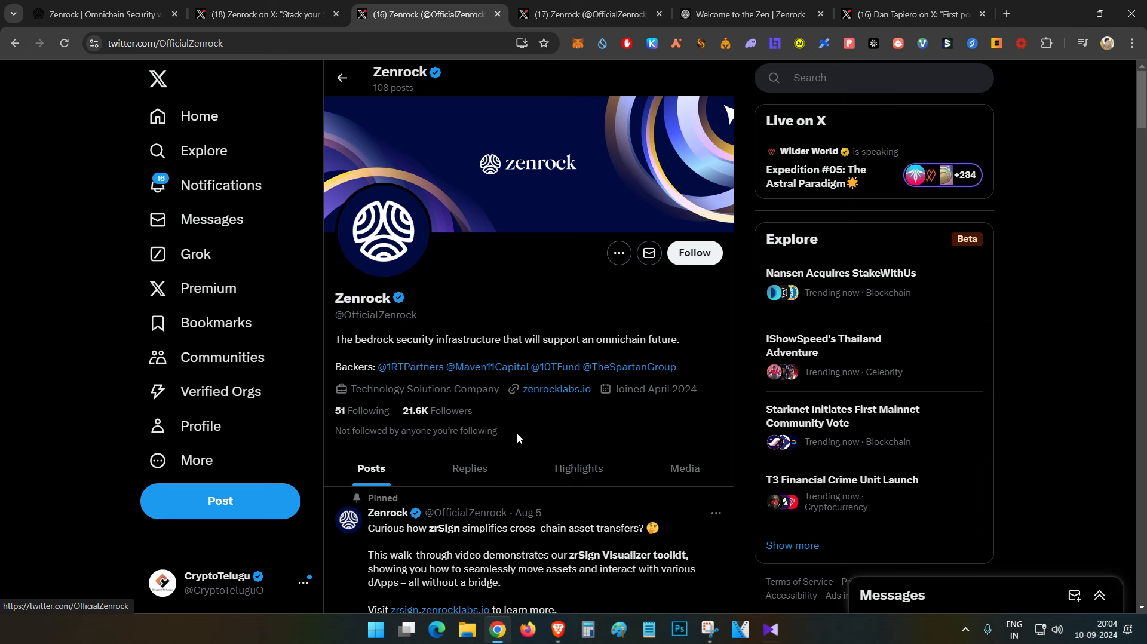
double_click(354, 367)
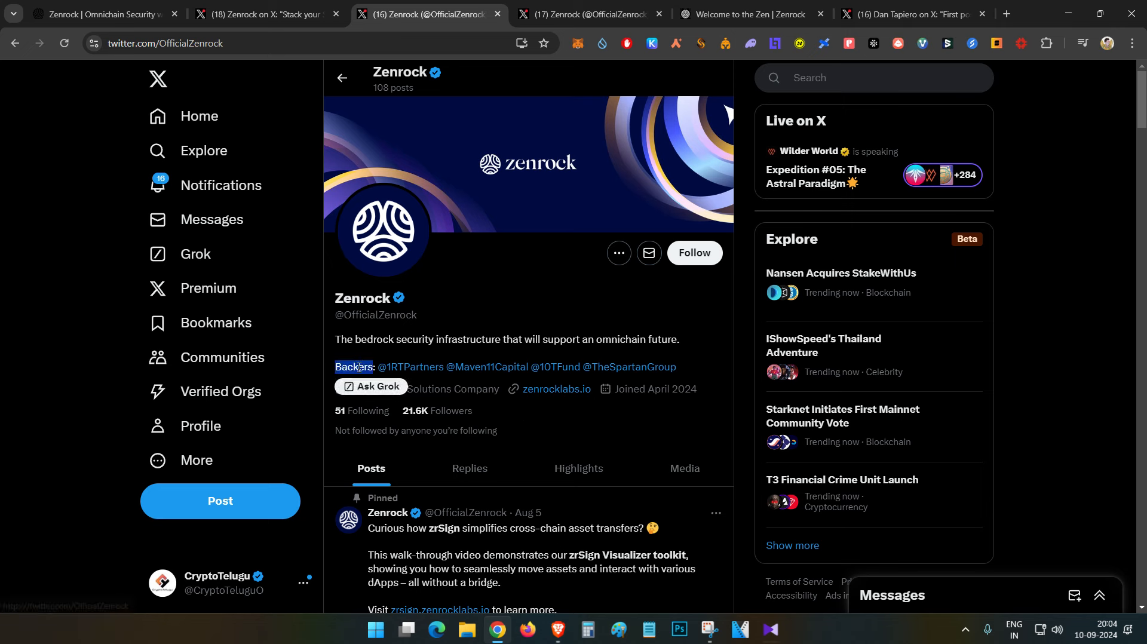
mouse_move(425, 376)
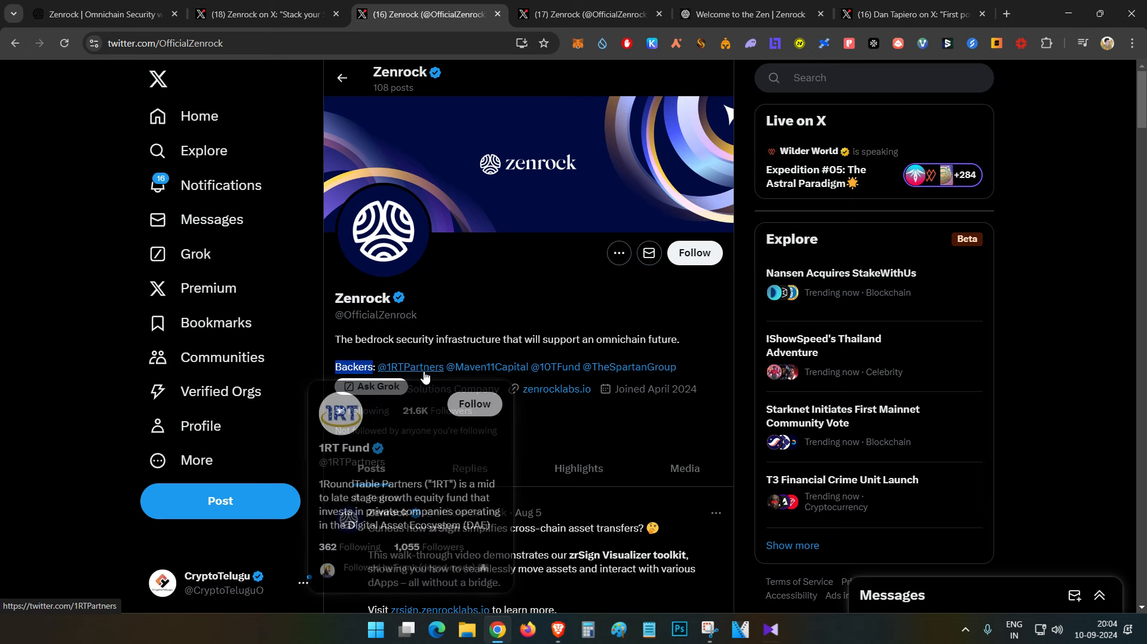
mouse_move(480, 381)
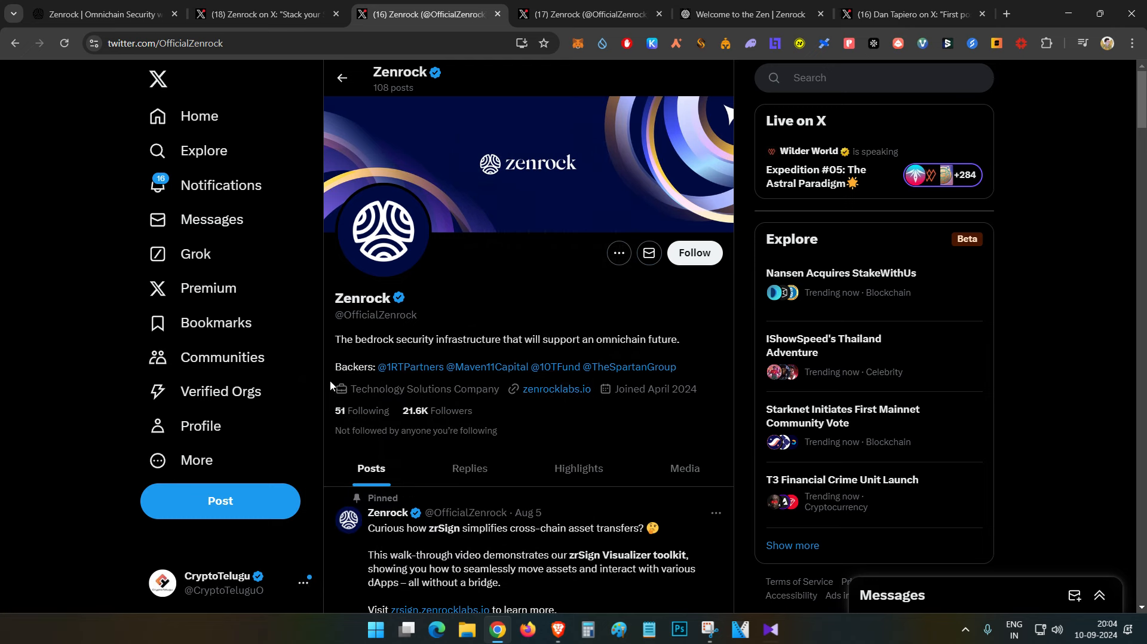
mouse_move(541, 294)
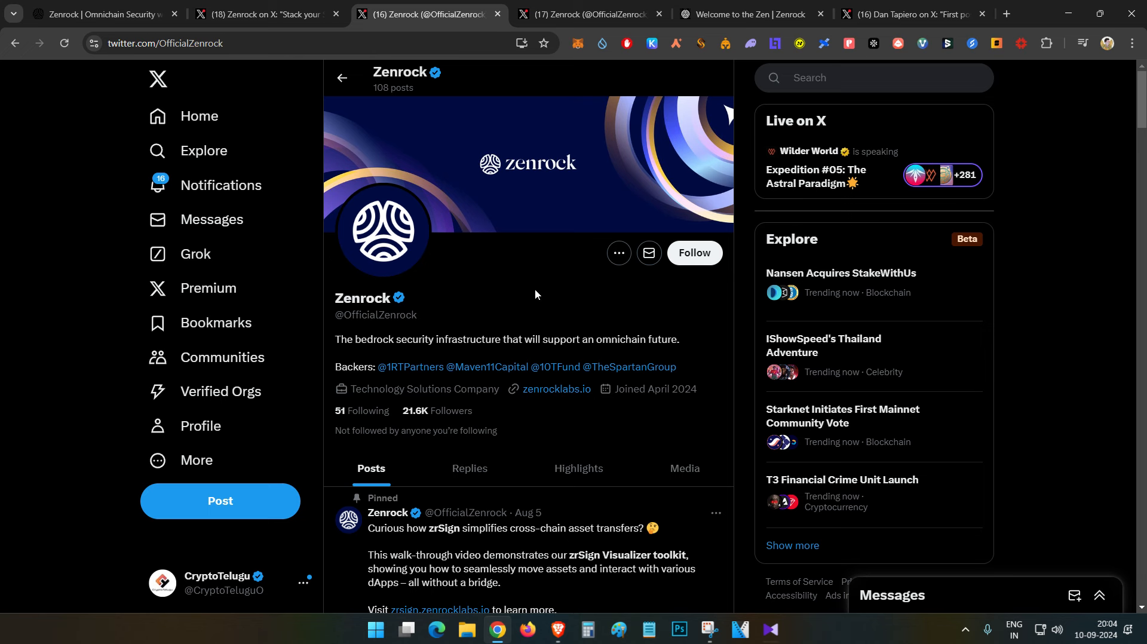
mouse_move(533, 295)
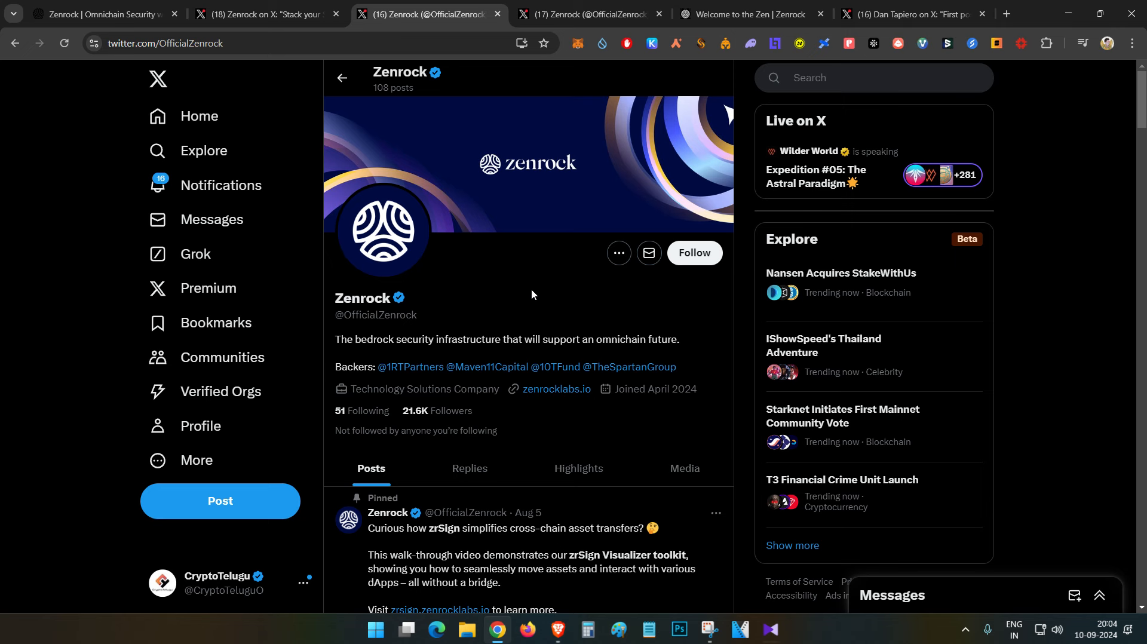
mouse_move(583, 265)
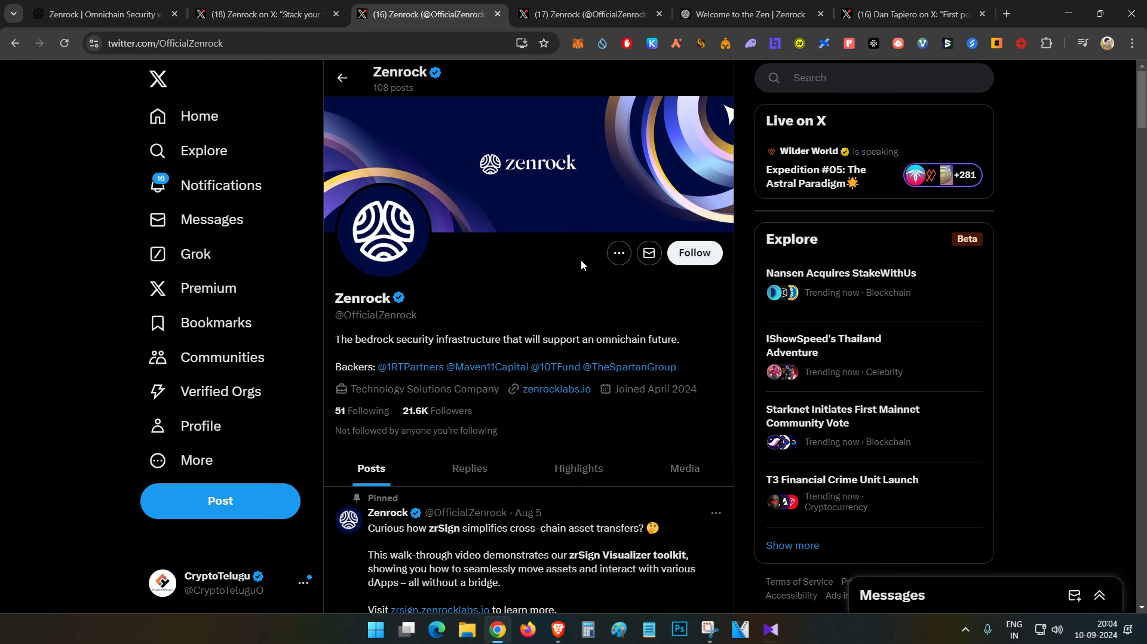
mouse_move(495, 132)
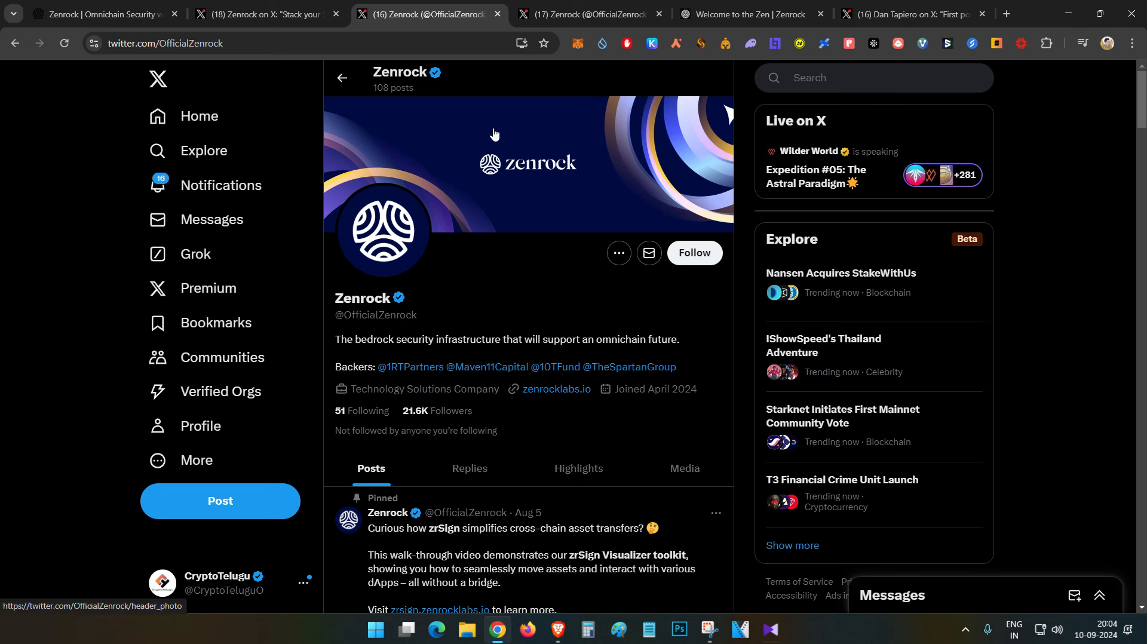
mouse_move(566, 377)
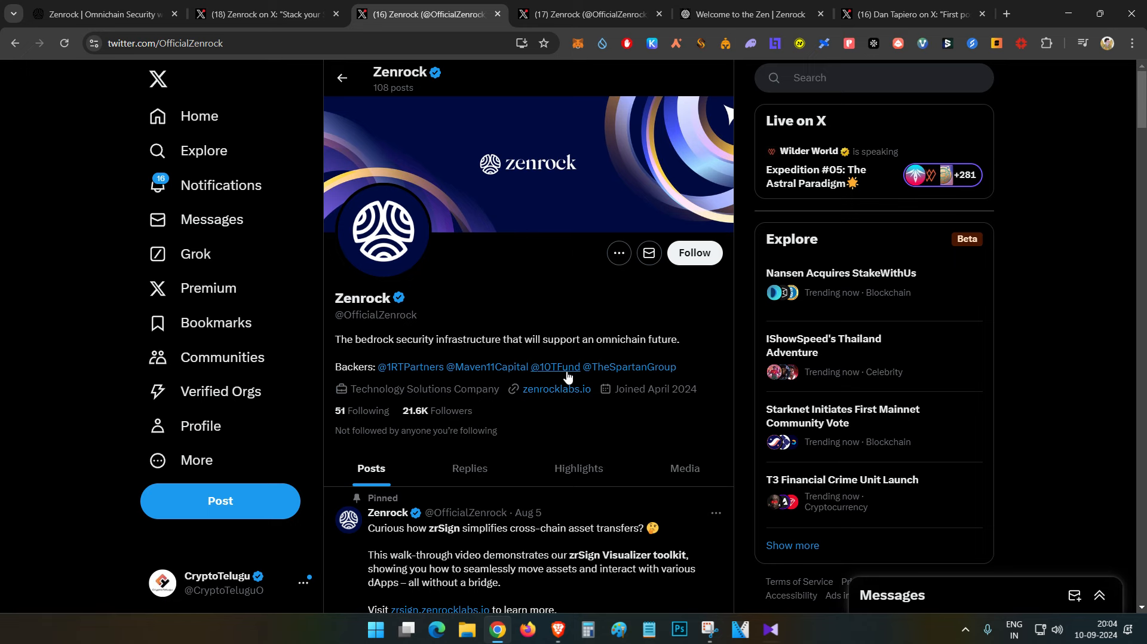
Step: Visit the 10TFund site from the bio and check its '10T By The Numbers' Assets Under Management figure
left_click(555, 367)
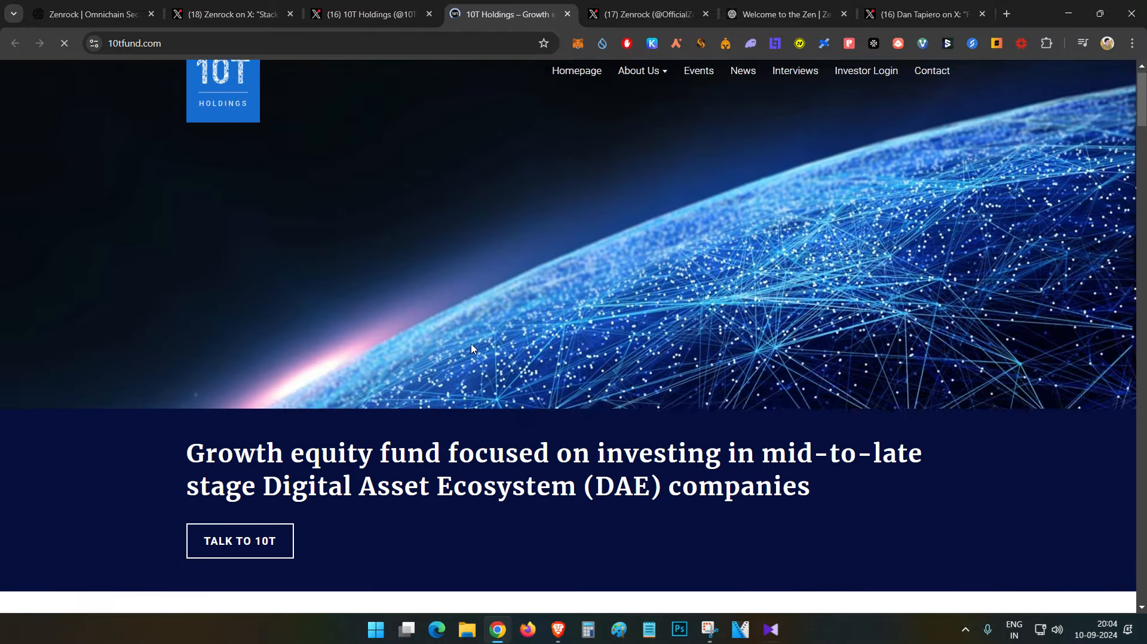
scroll("down", 3)
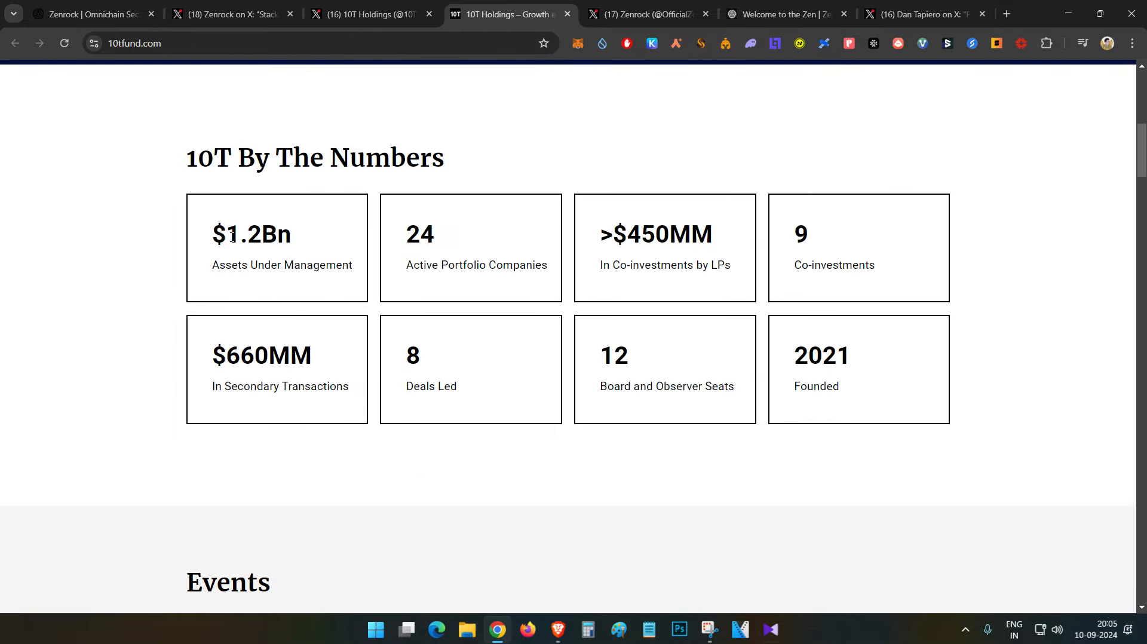
left_click_drag(219, 265, 308, 265)
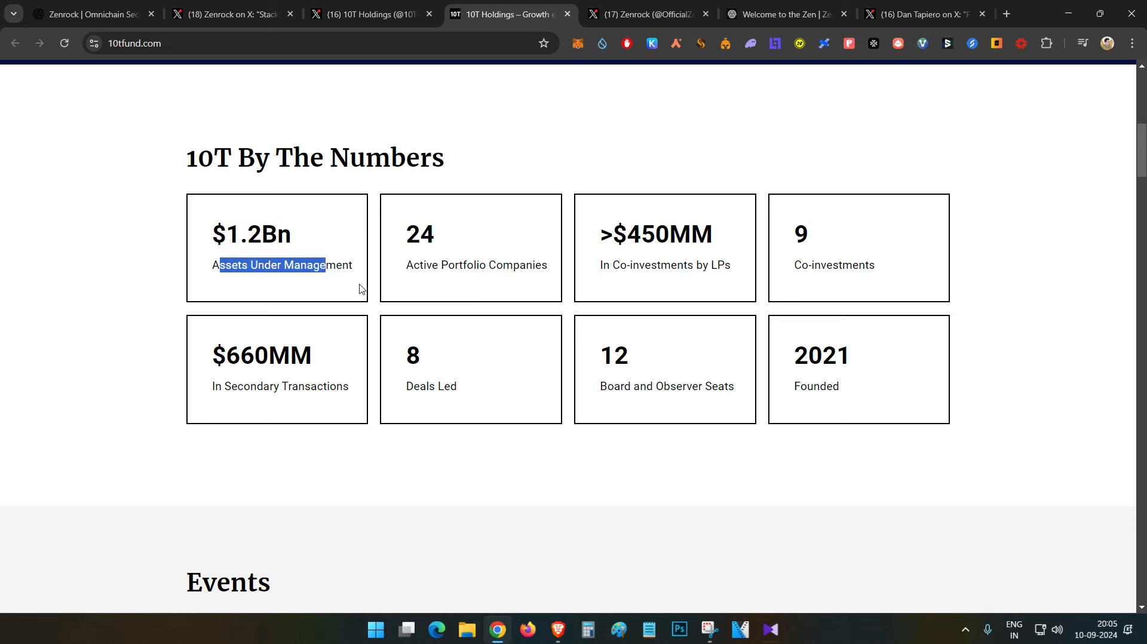
scroll("up", 3)
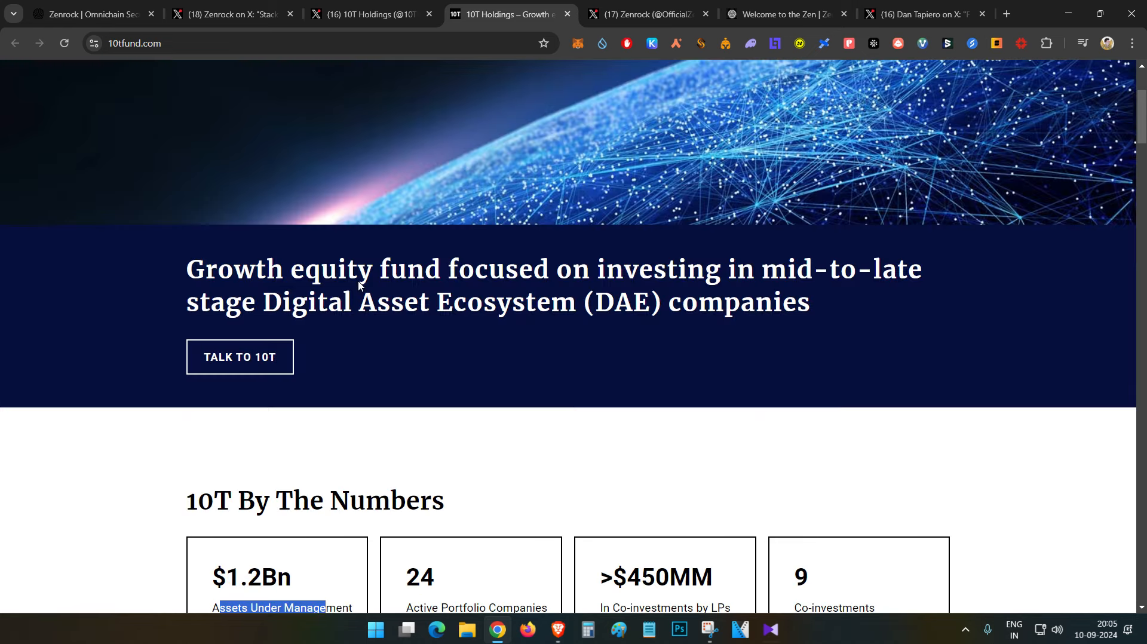
scroll("up", 3)
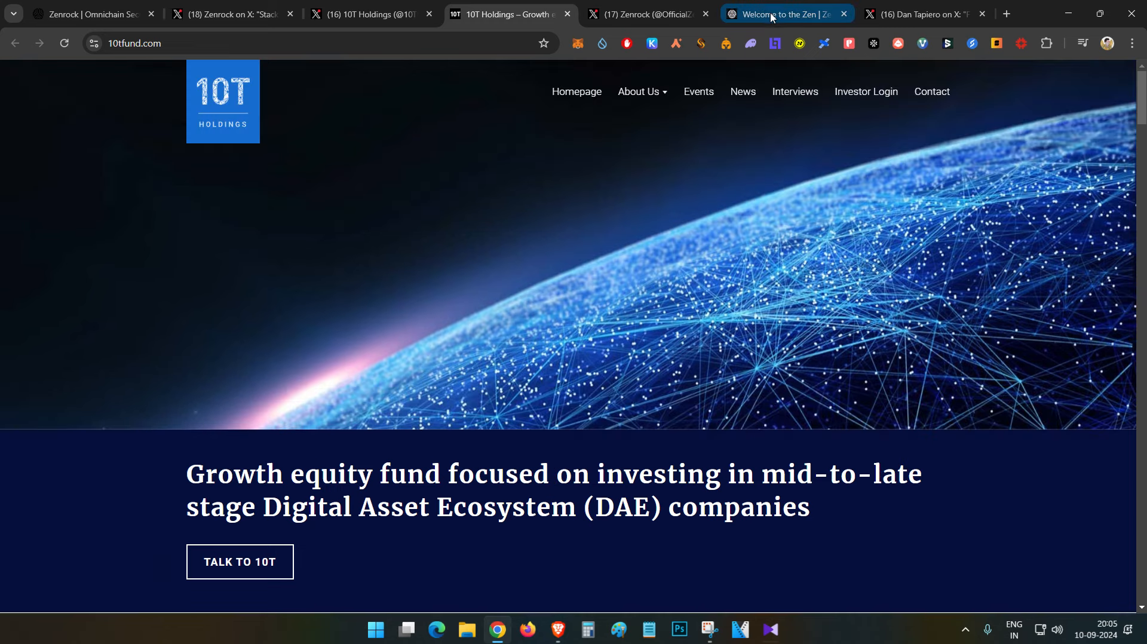
Step: Compare the X post on Zenrock's backers with 10T's 'Digital Asset Ecosystem' description, ending on the post
left_click(923, 14)
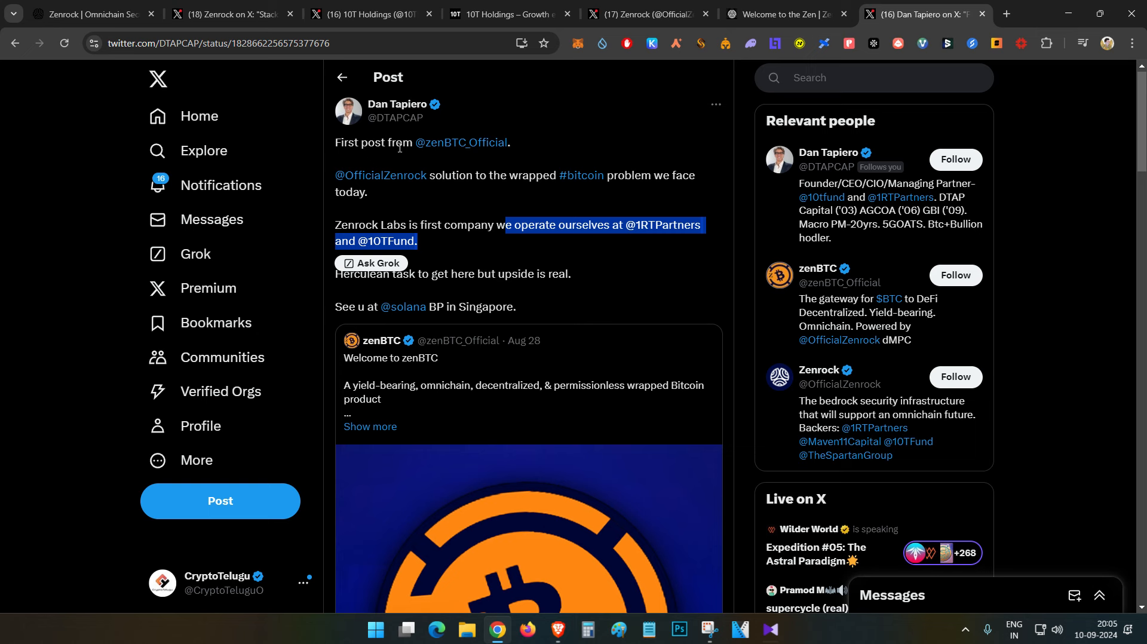
mouse_move(430, 266)
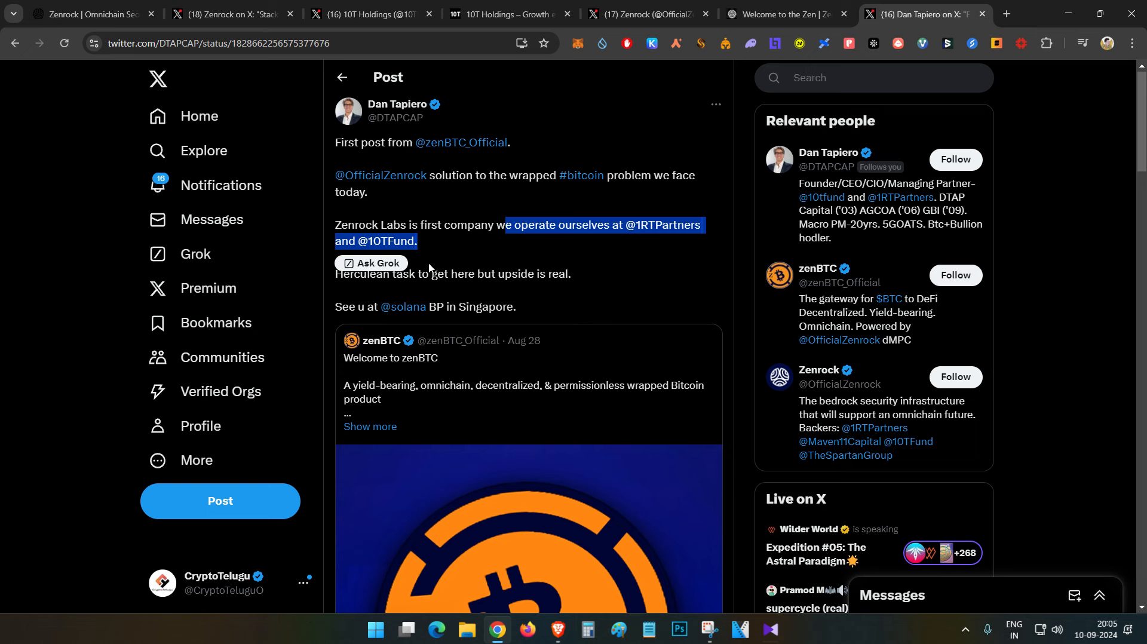
mouse_move(440, 245)
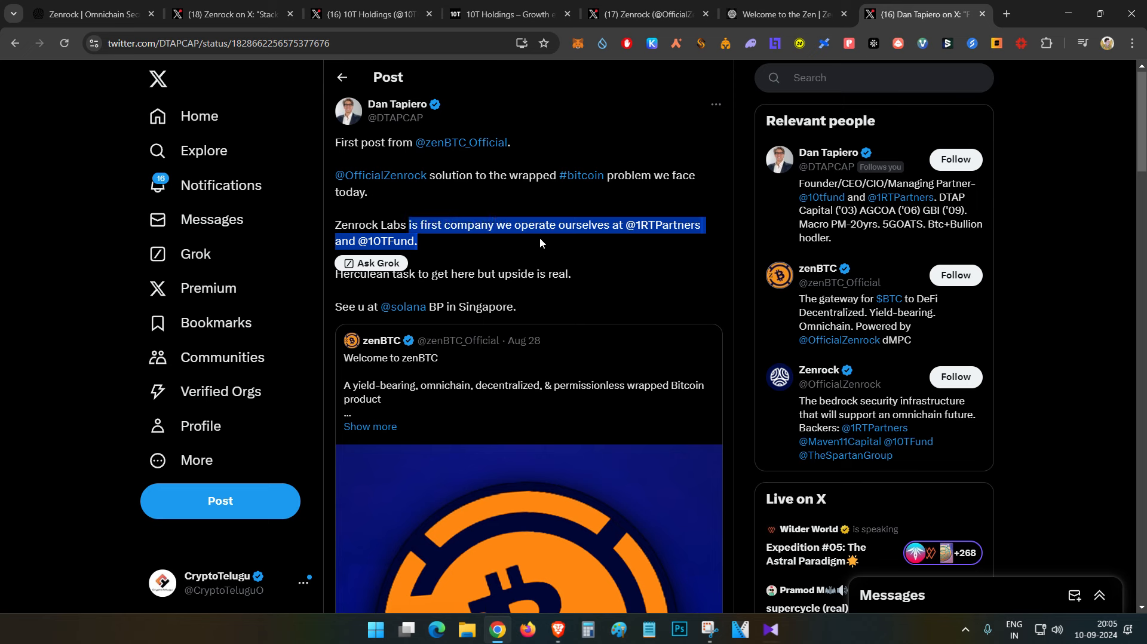
mouse_move(451, 243)
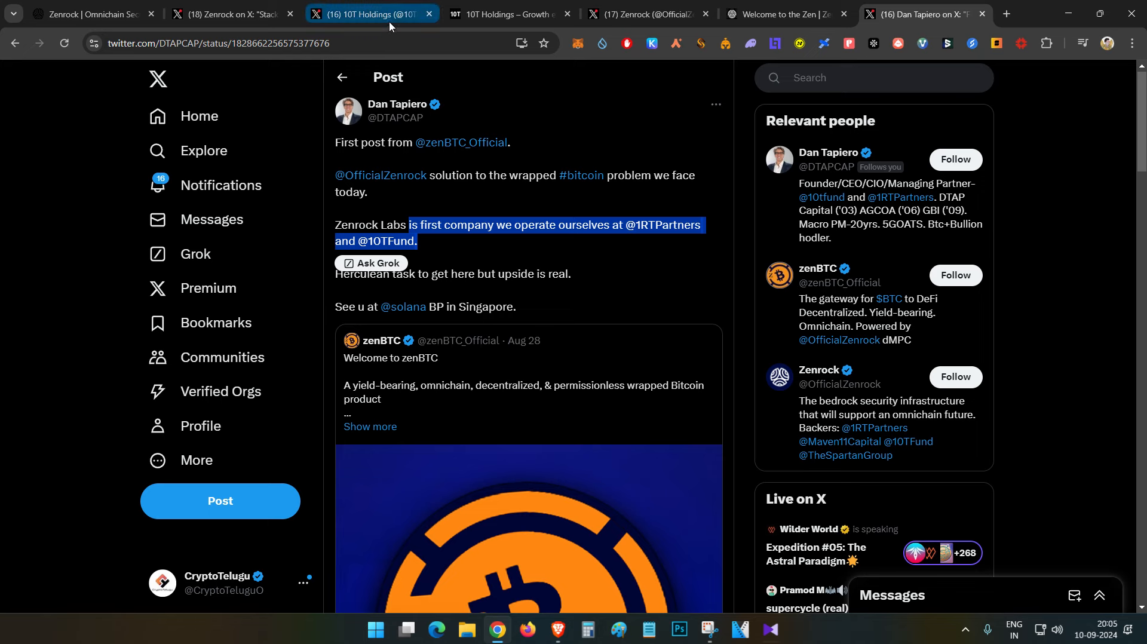
left_click(511, 14)
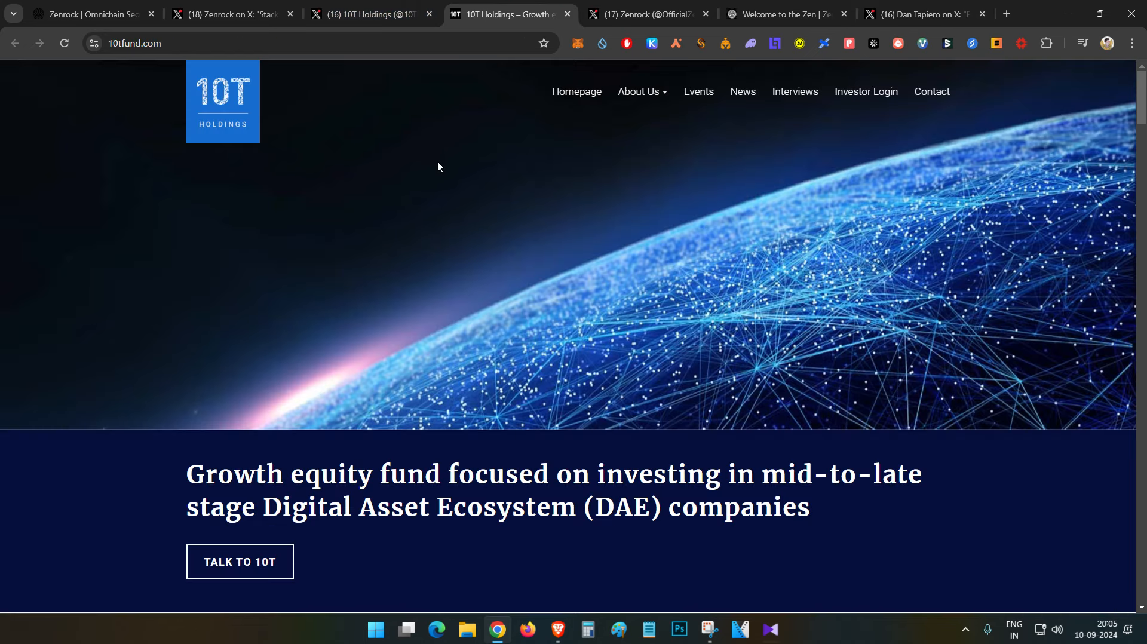
mouse_move(526, 158)
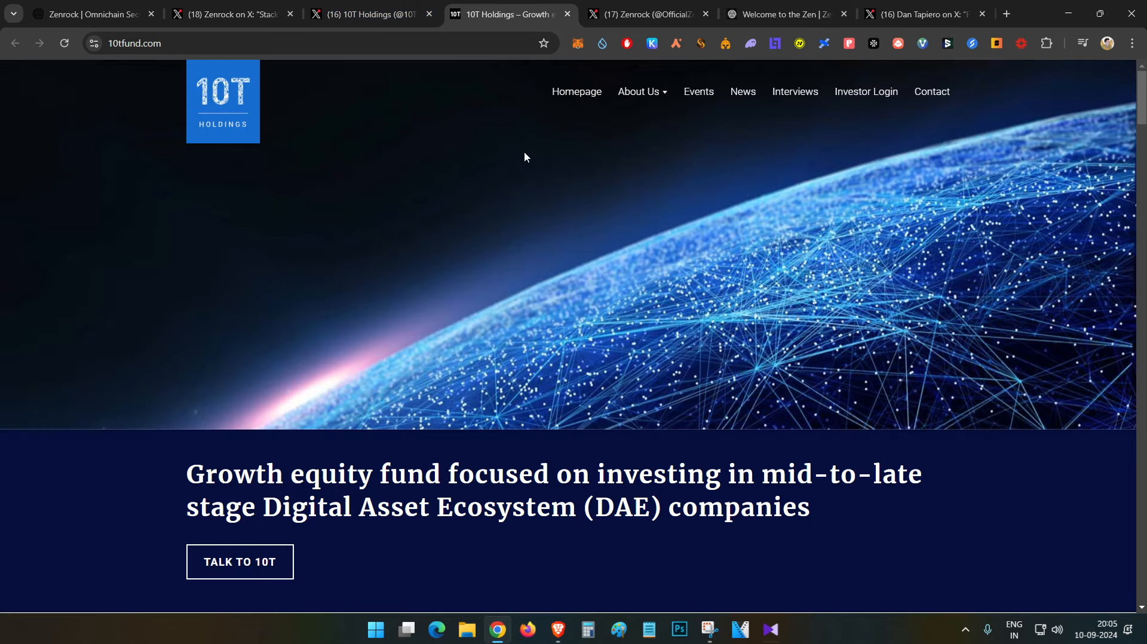
mouse_move(437, 198)
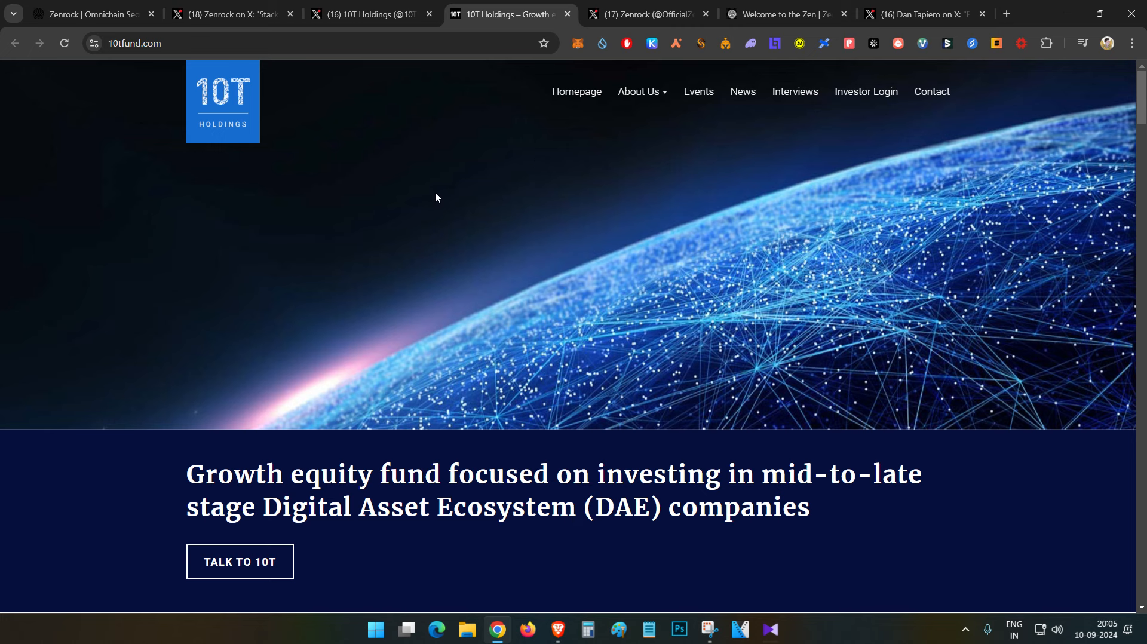
left_click_drag(282, 507, 516, 507)
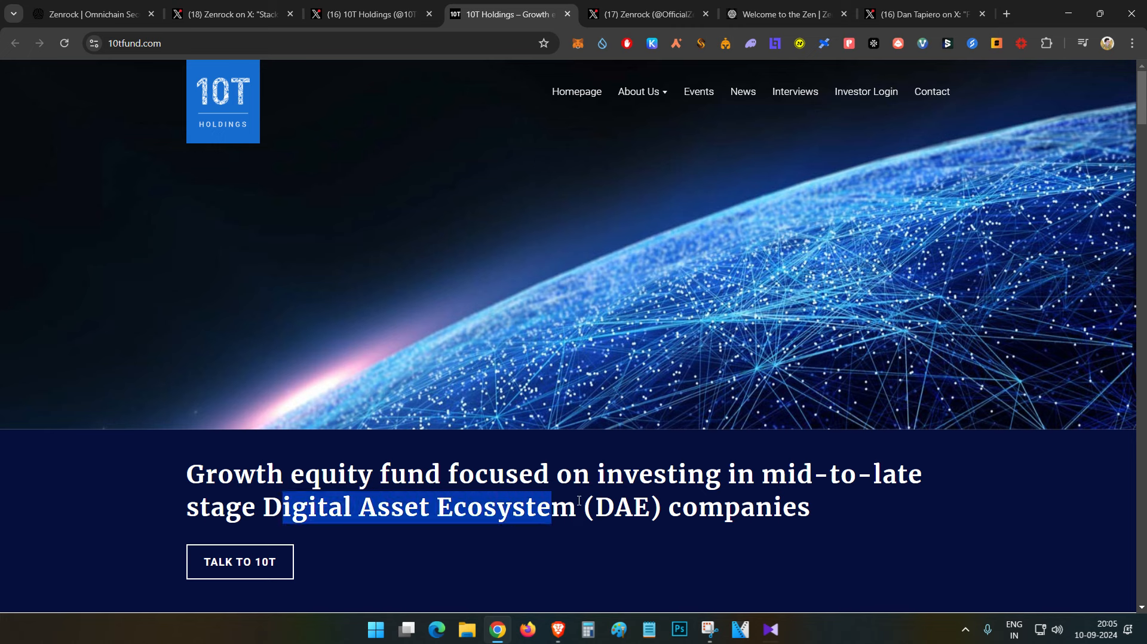
left_click(923, 15)
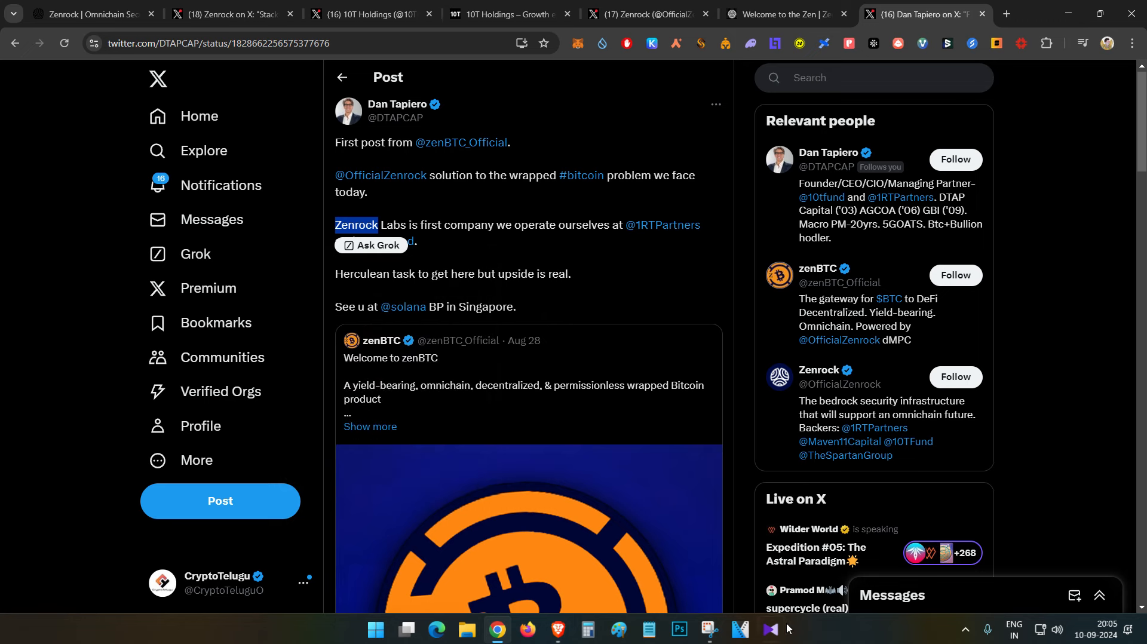
Step: Bring up the Zenrock quest app recording and scroll down its home page toward the leaderboard
left_click(232, 13)
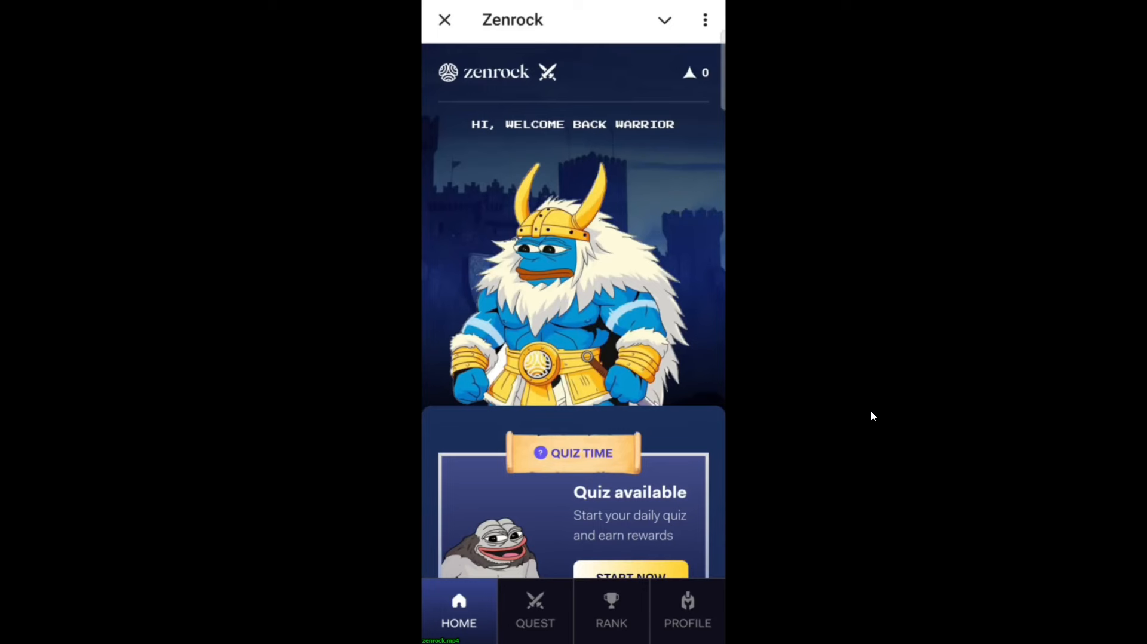
scroll("down", 3)
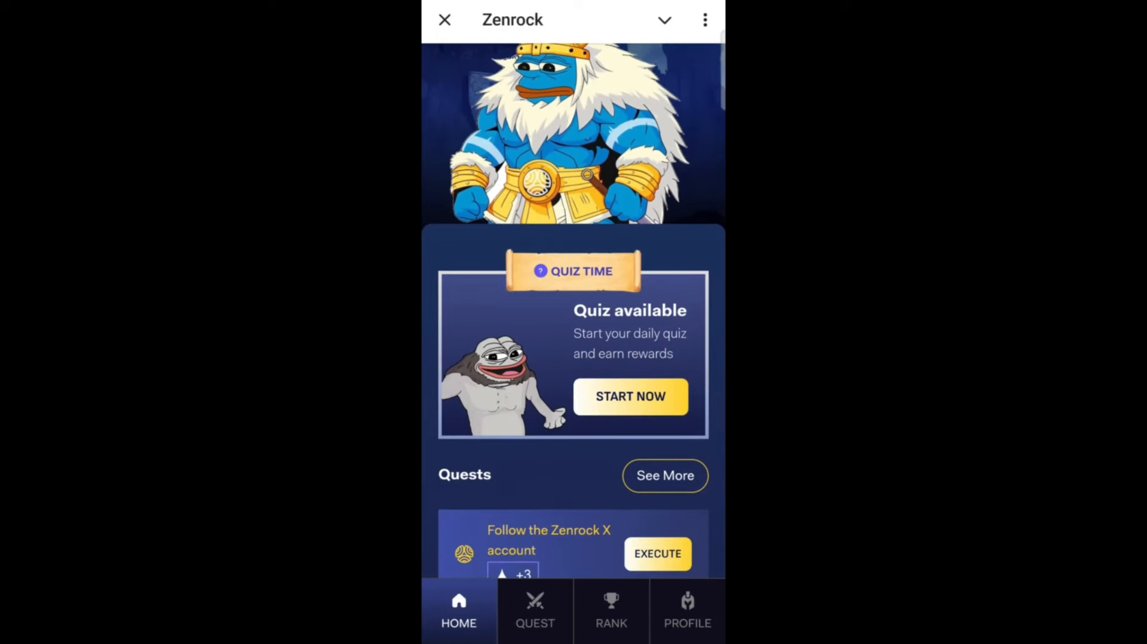
scroll("down", 3)
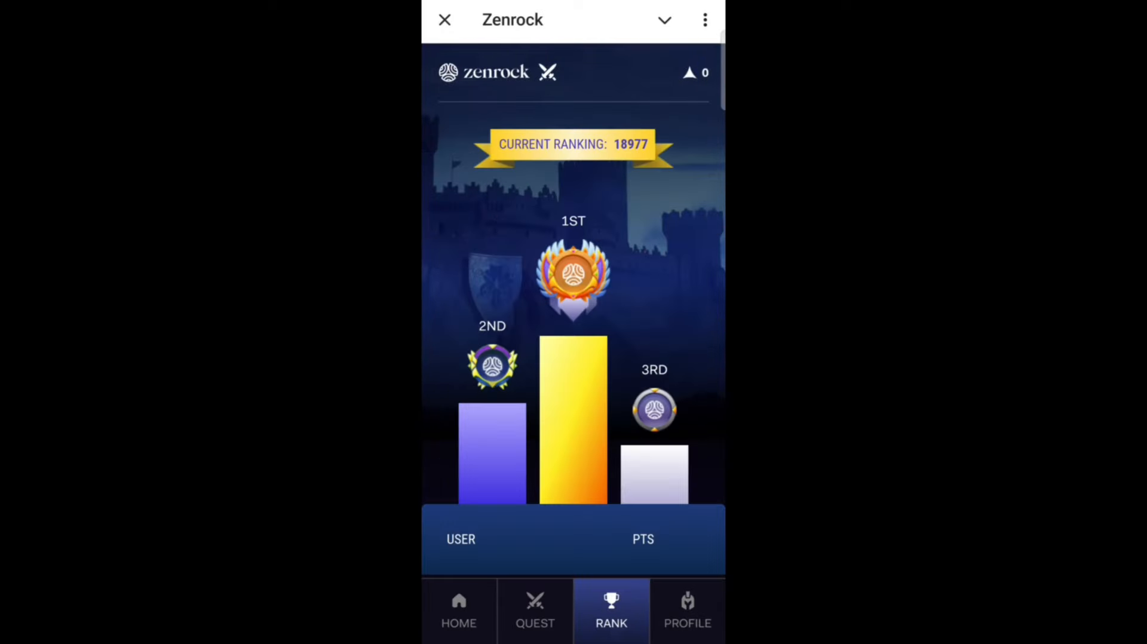
Step: Execute and claim the Follow Zenrock on X and Subscribe to Zenrock's Youtube quests until both read Completed
left_click(459, 611)
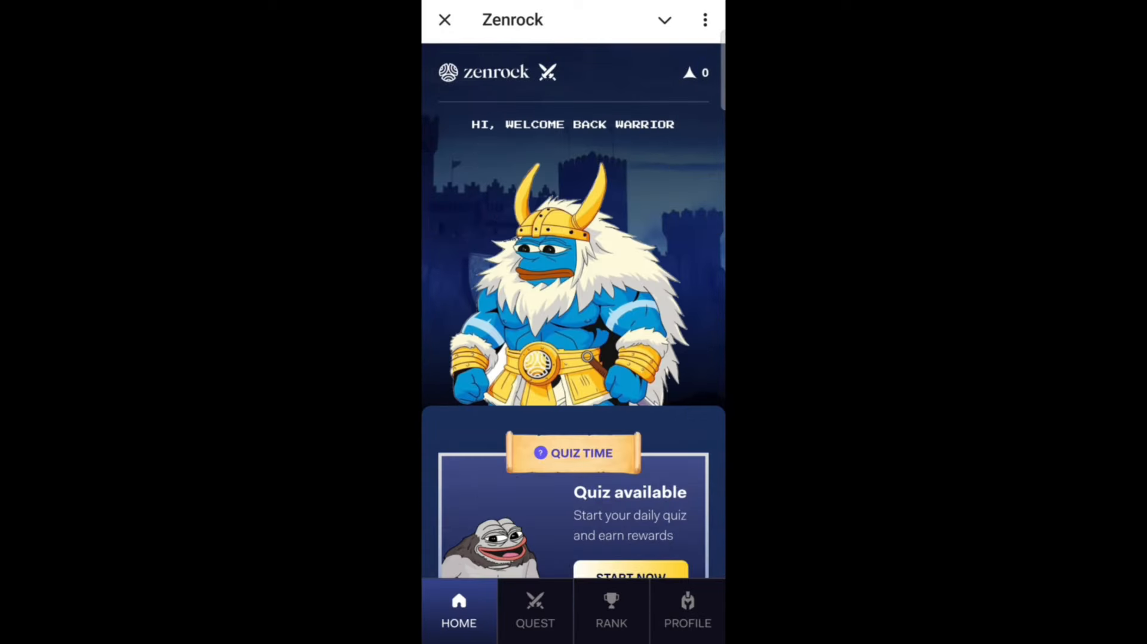
scroll("down", 3)
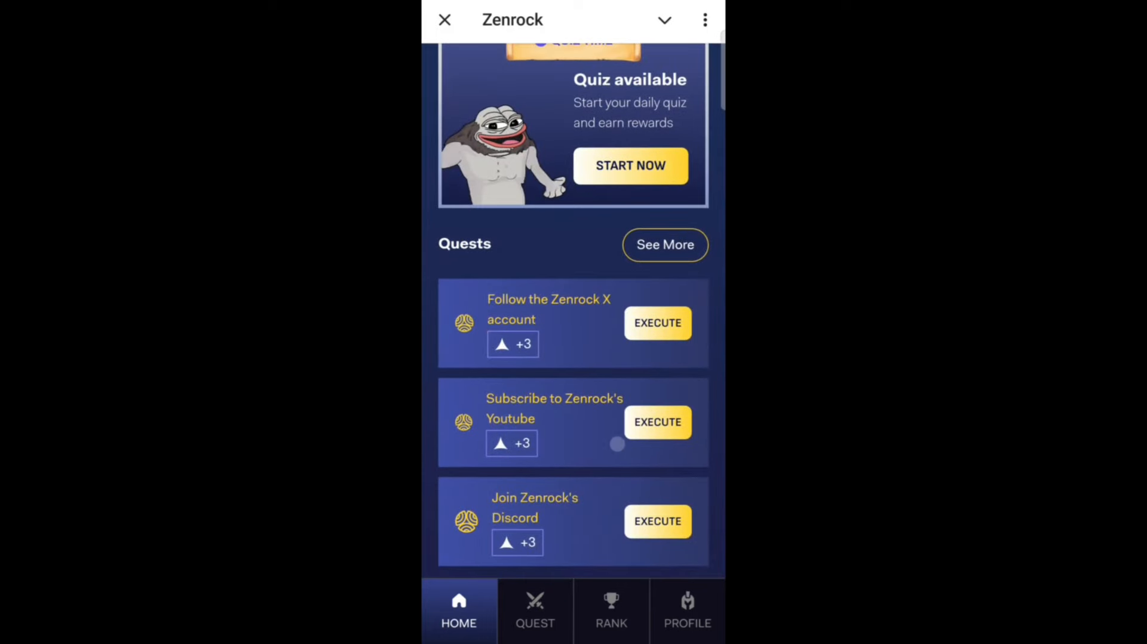
left_click(658, 324)
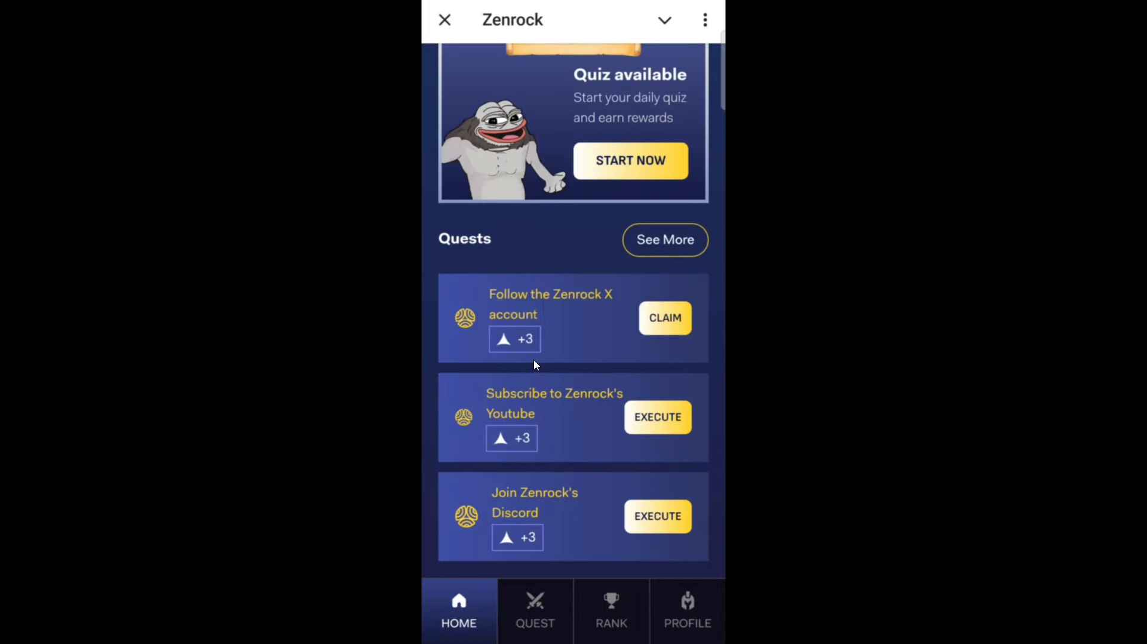
left_click(658, 417)
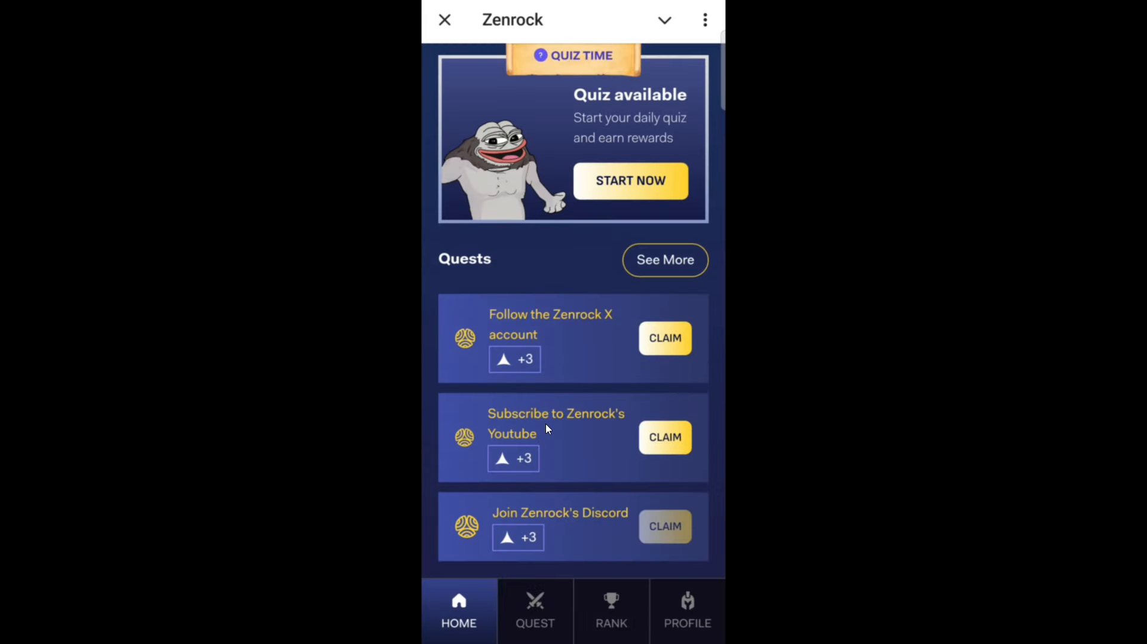
left_click(664, 339)
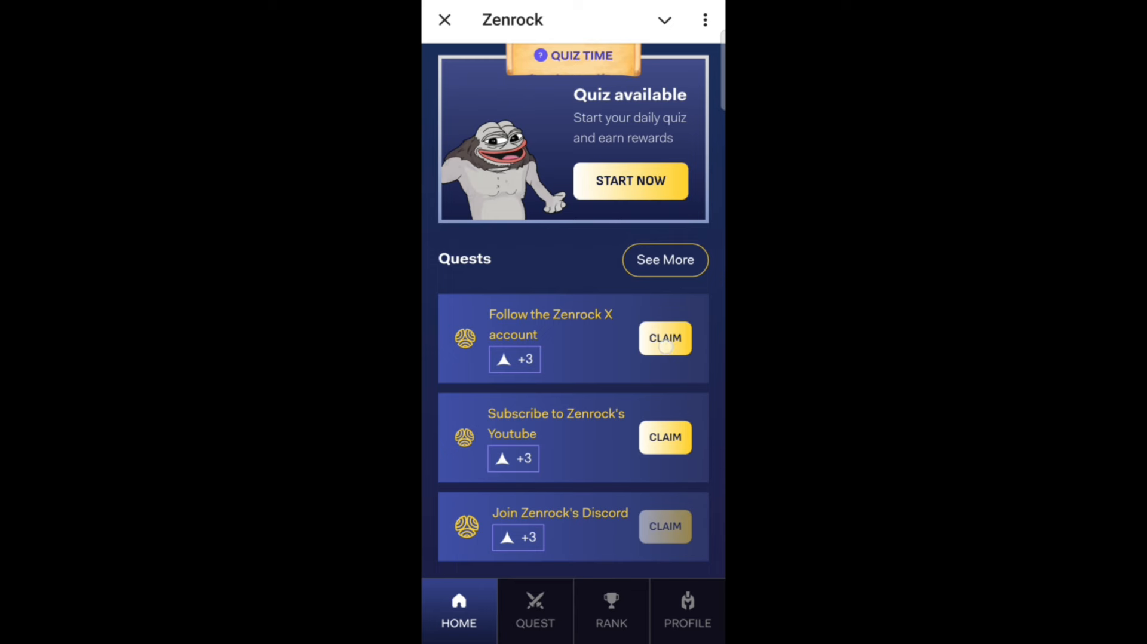
left_click(664, 340)
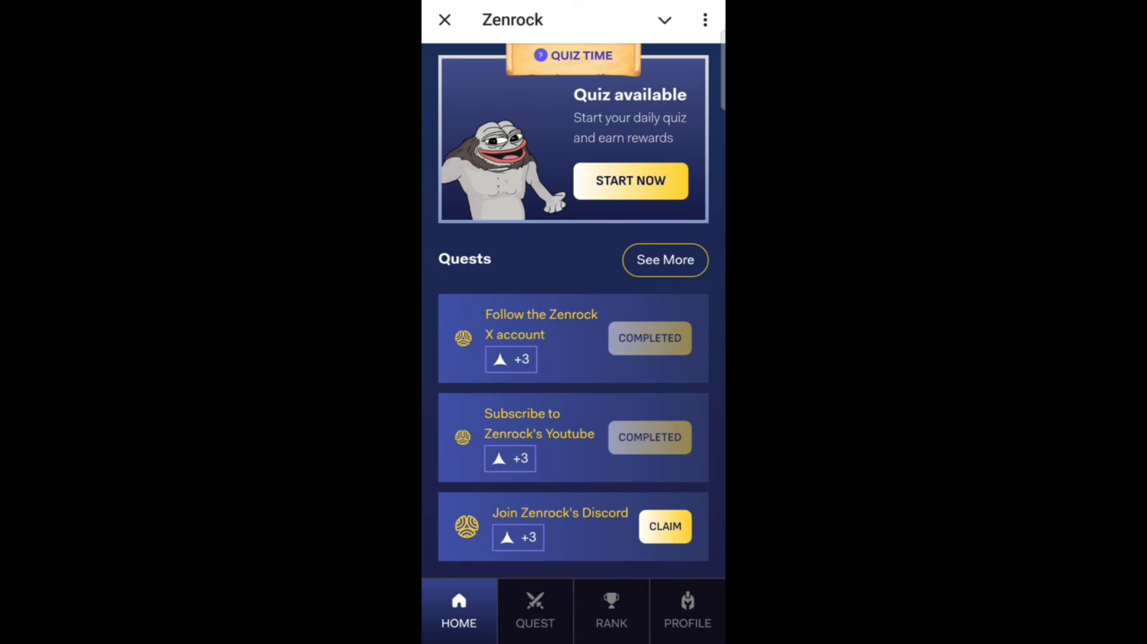
scroll("down", 3)
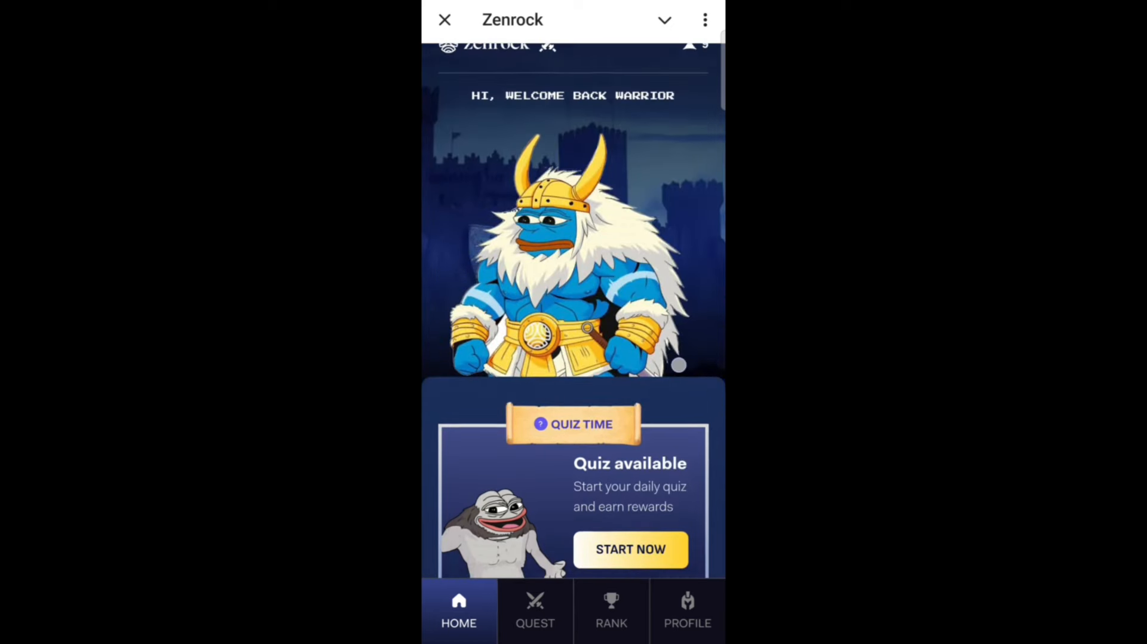
Step: Claim the remaining daily quests (Discord, Medium) to reach 21 shards, then start the daily quiz
left_click(535, 610)
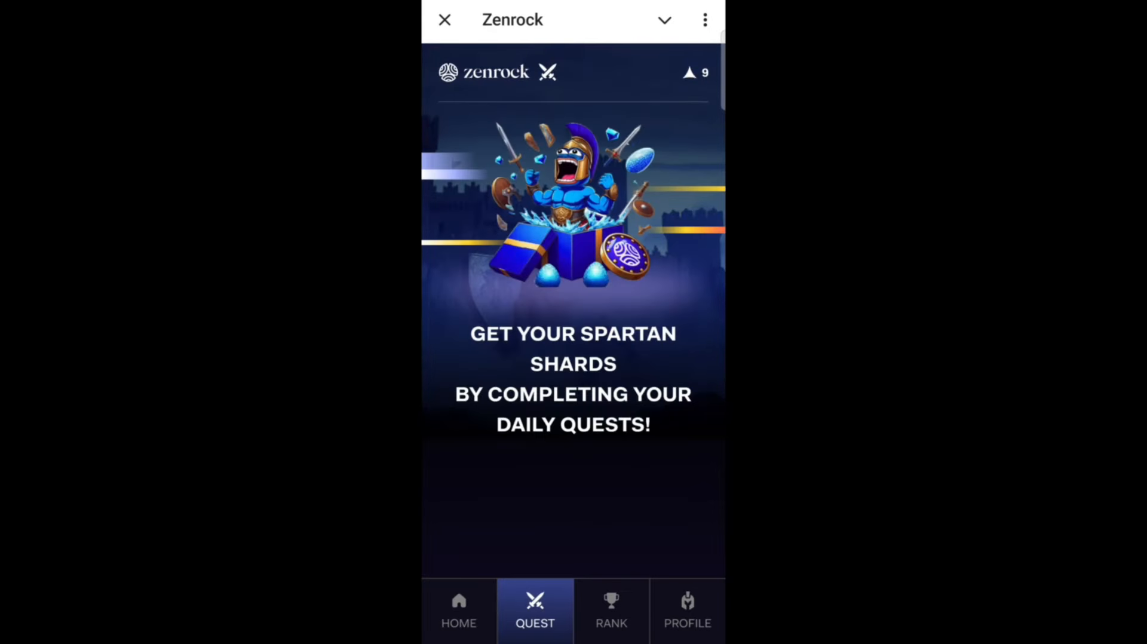
scroll("down", 3)
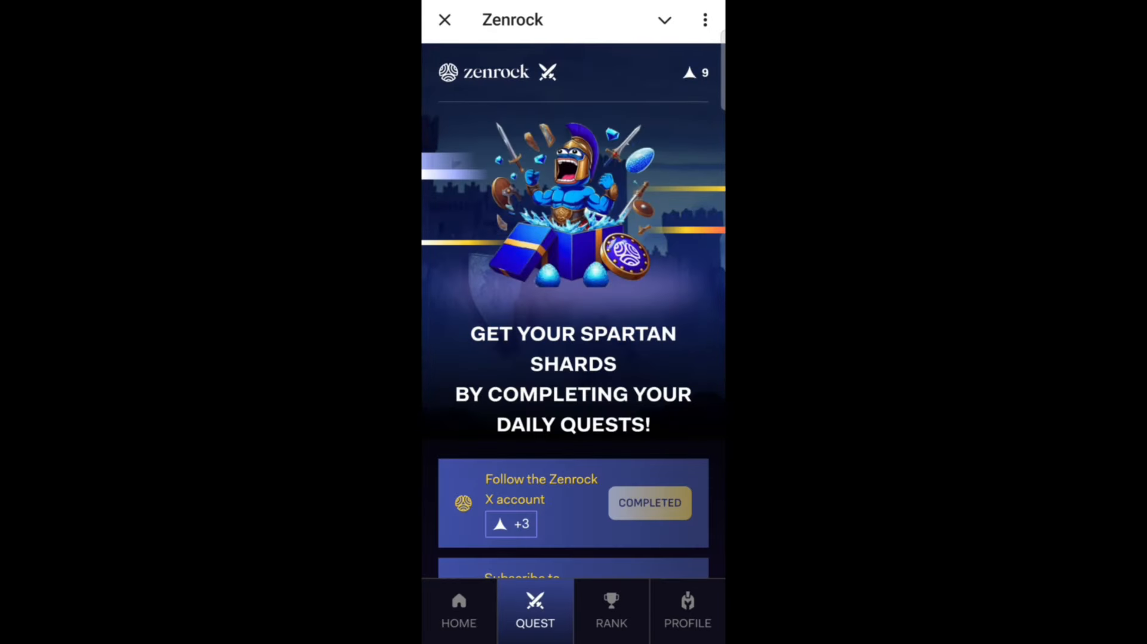
scroll("down", 3)
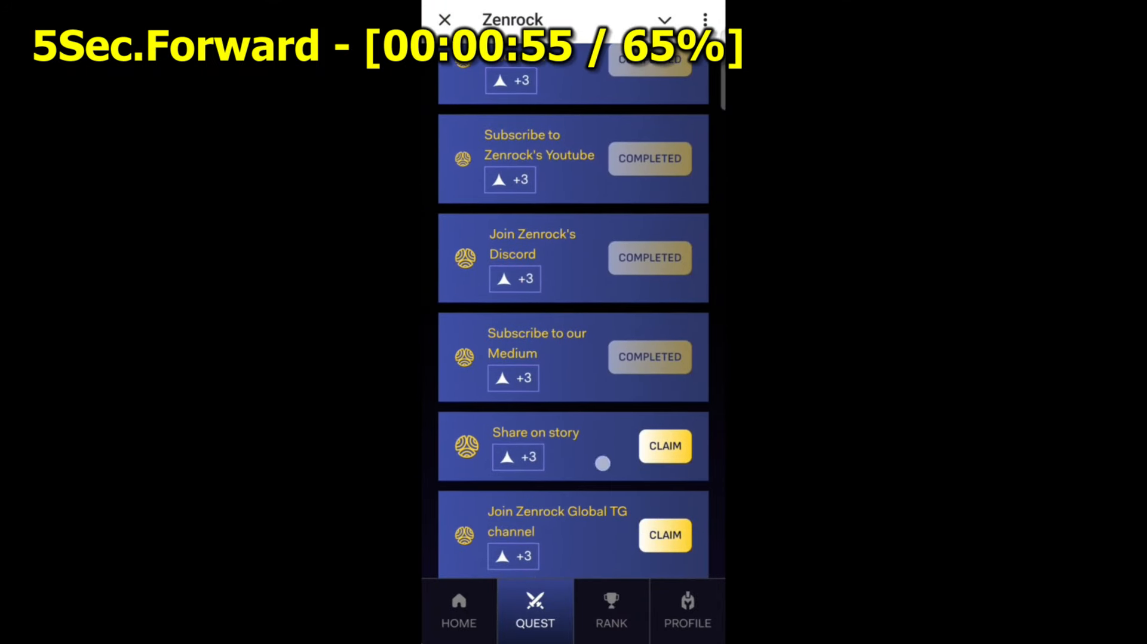
scroll("down", 3)
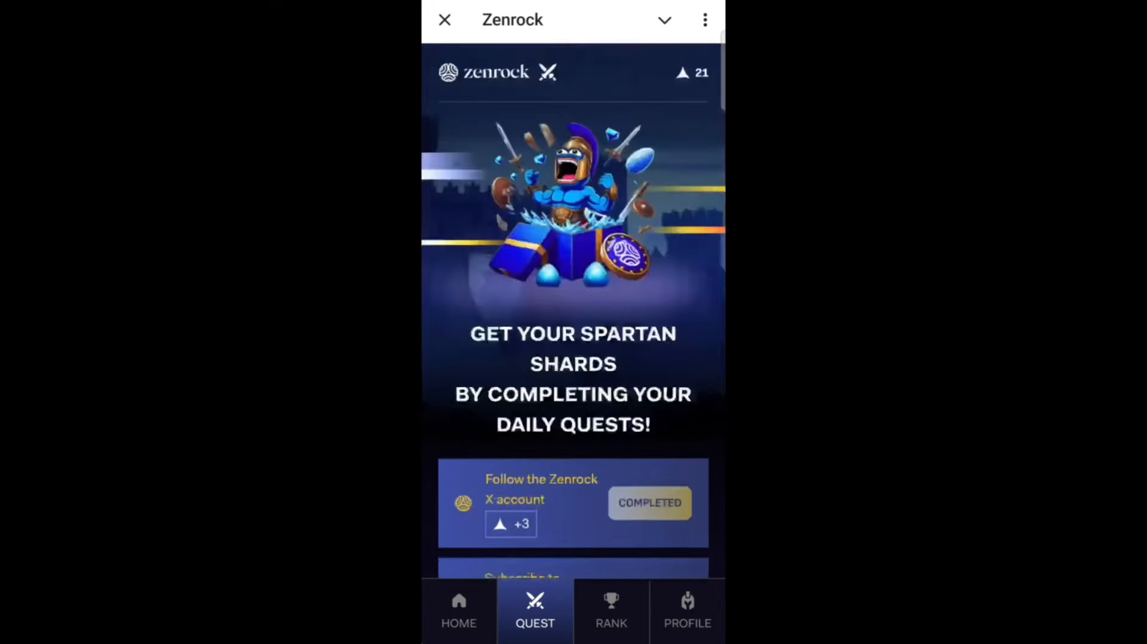
left_click(459, 611)
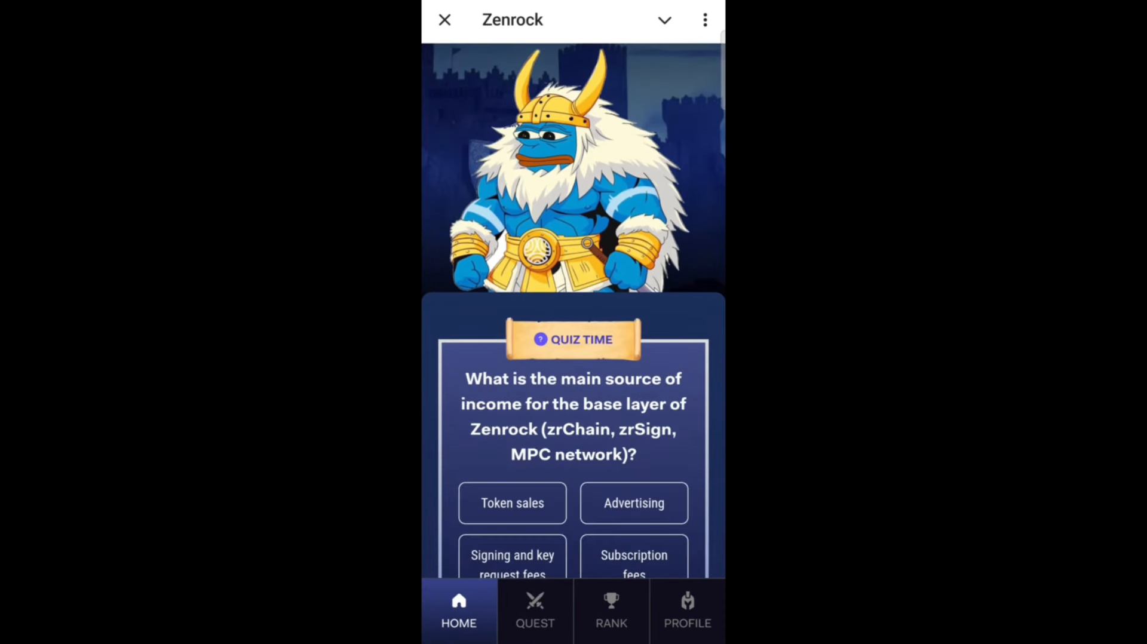
scroll("down", 3)
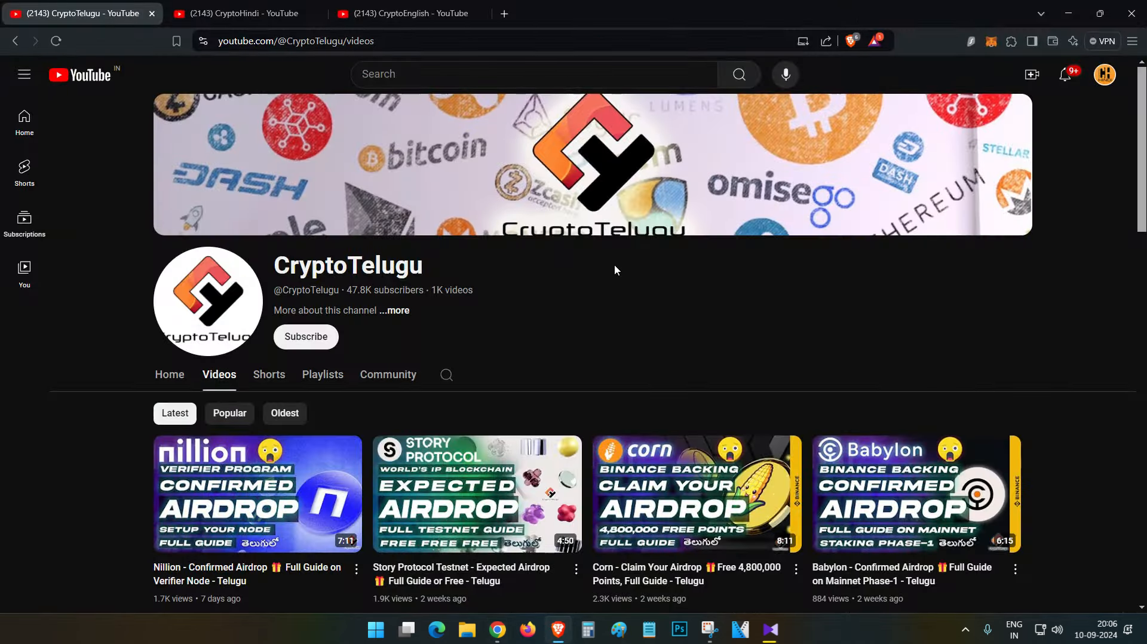
mouse_move(637, 281)
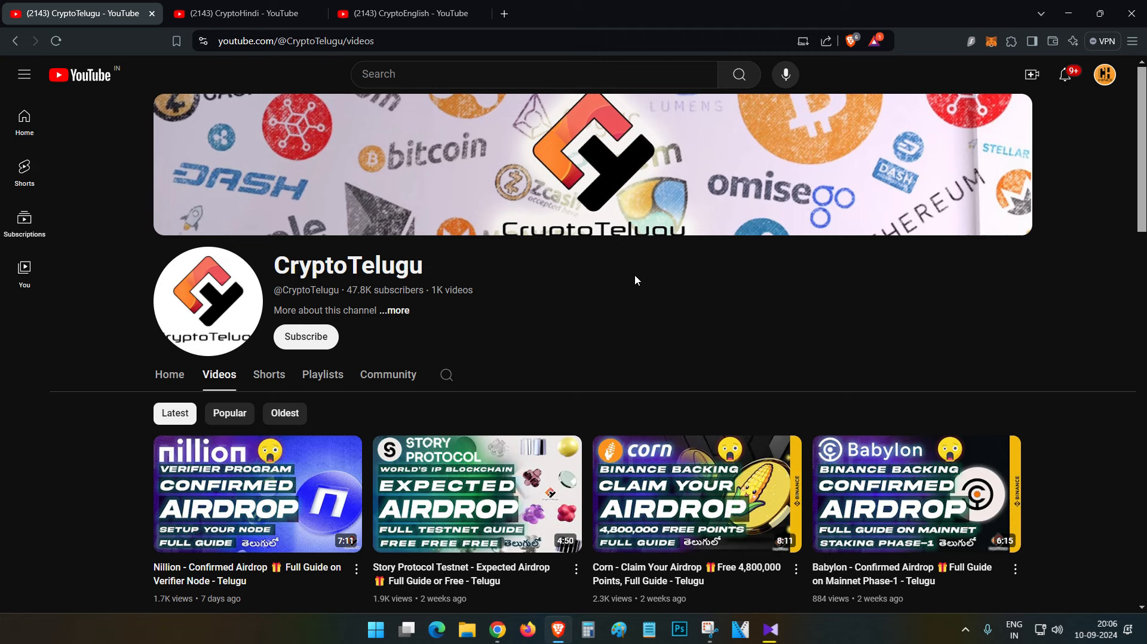
mouse_move(636, 296)
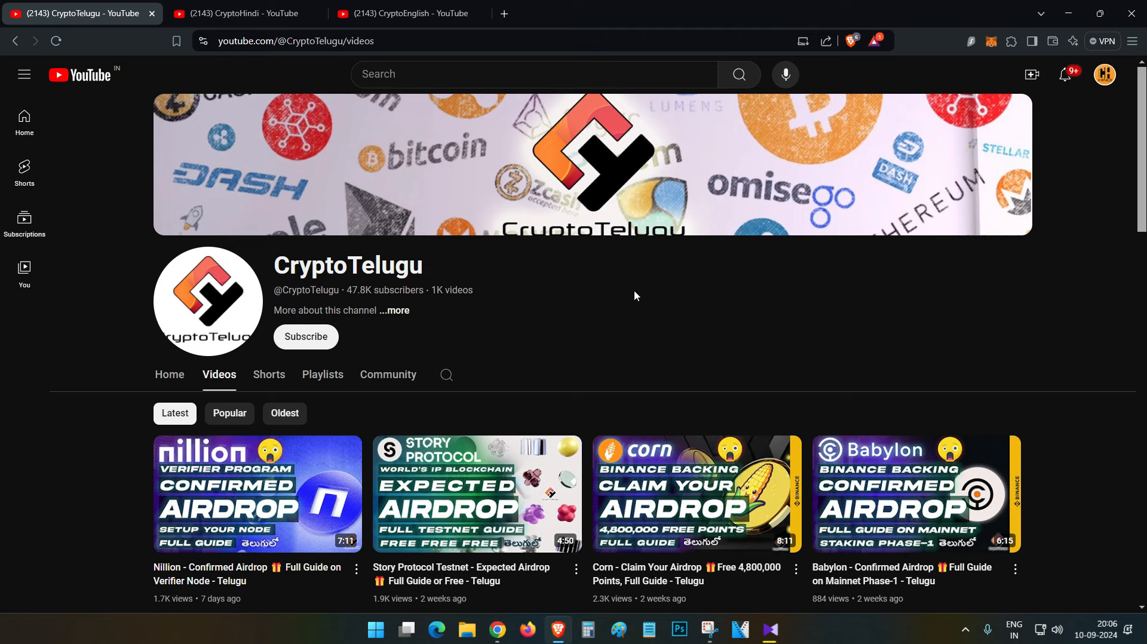